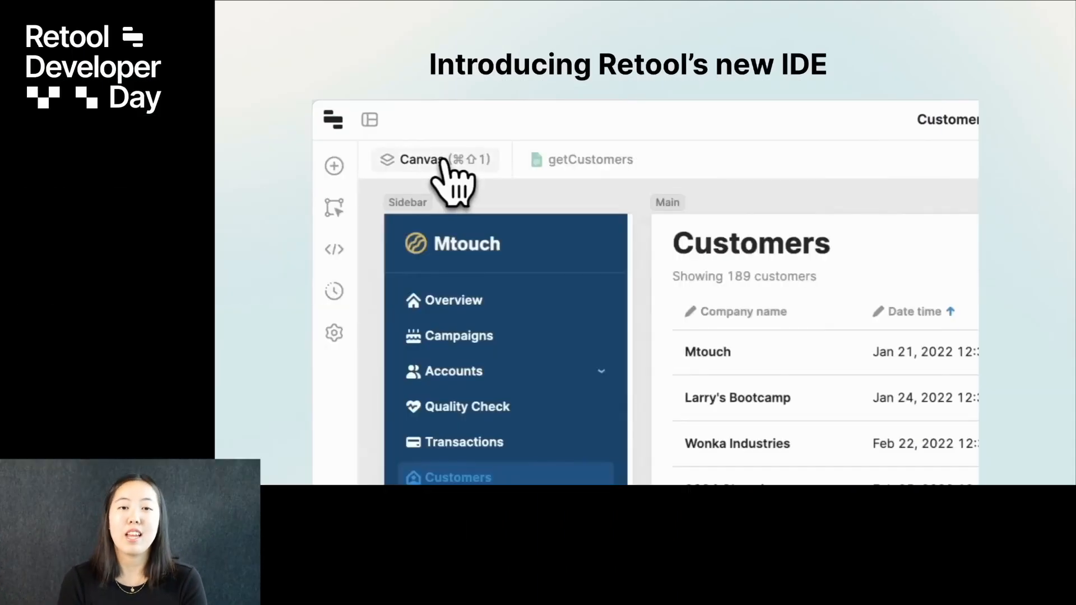
Browse the app's queries (getCustomers, users_cached, user_albums) and switch the editor to full-screen layout.
left_click(587, 159)
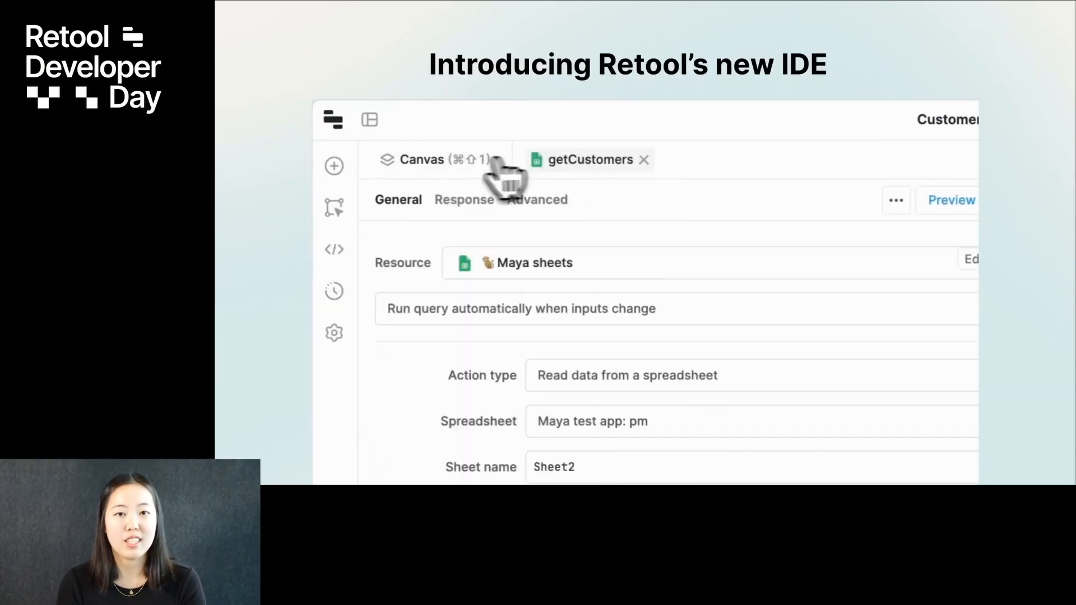
left_click(334, 165)
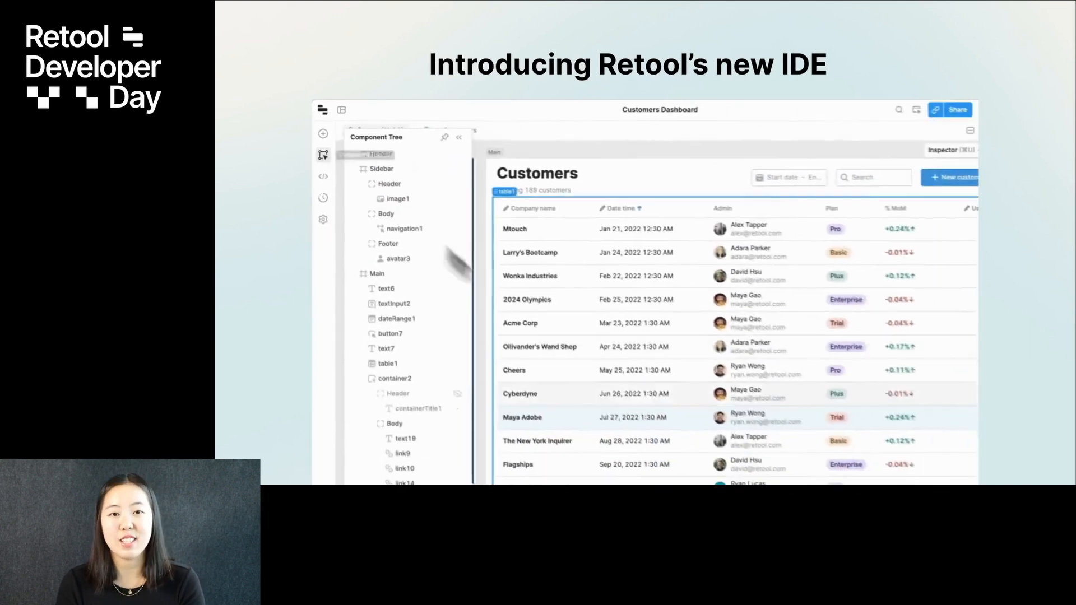
left_click(323, 175)
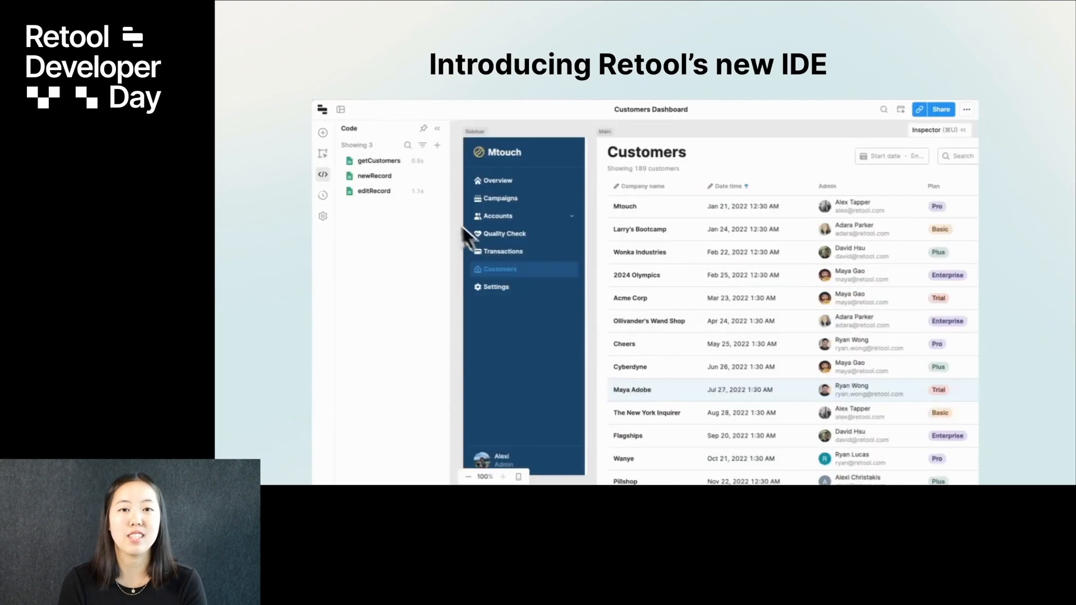
left_click(364, 117)
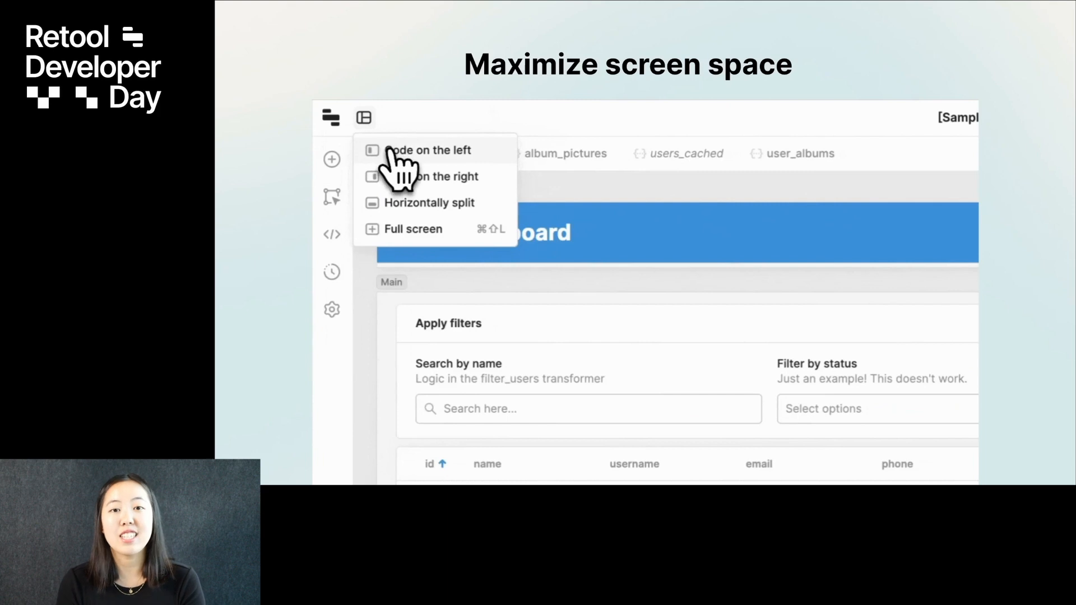
left_click(431, 151)
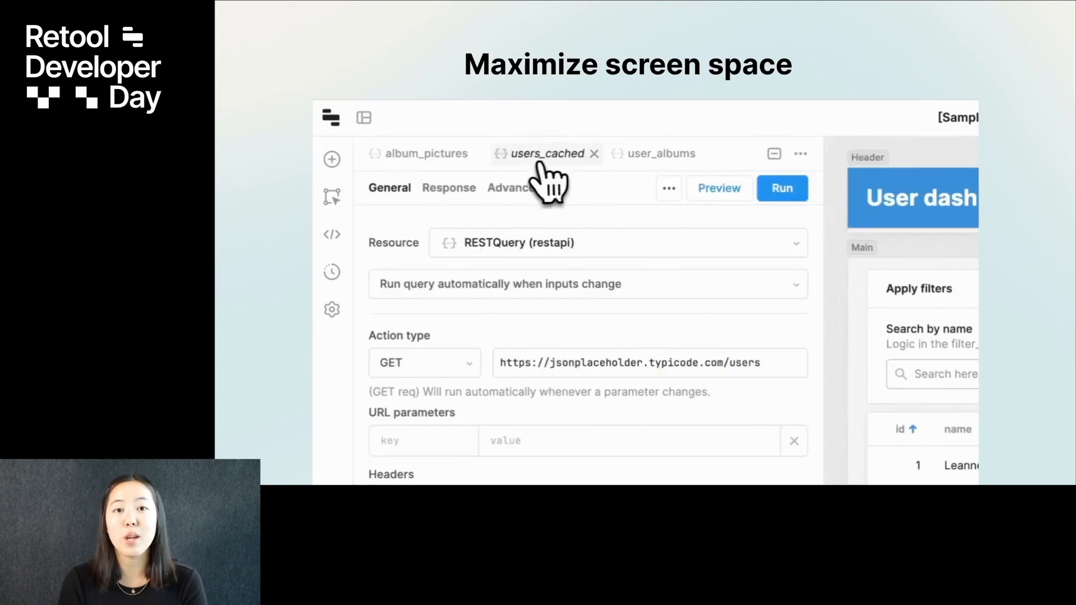
left_click(654, 153)
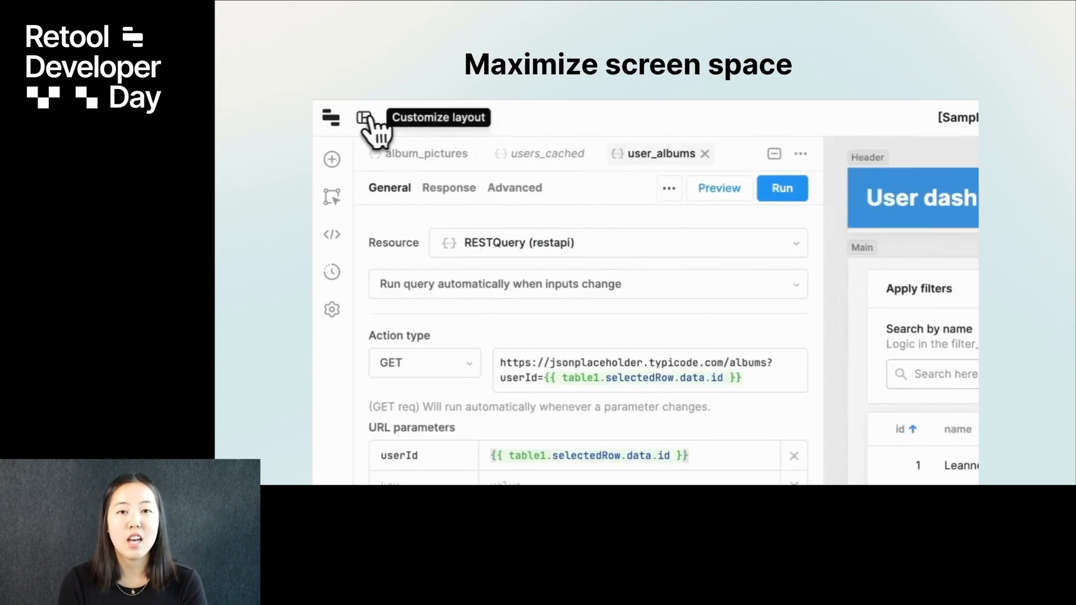
left_click(363, 117)
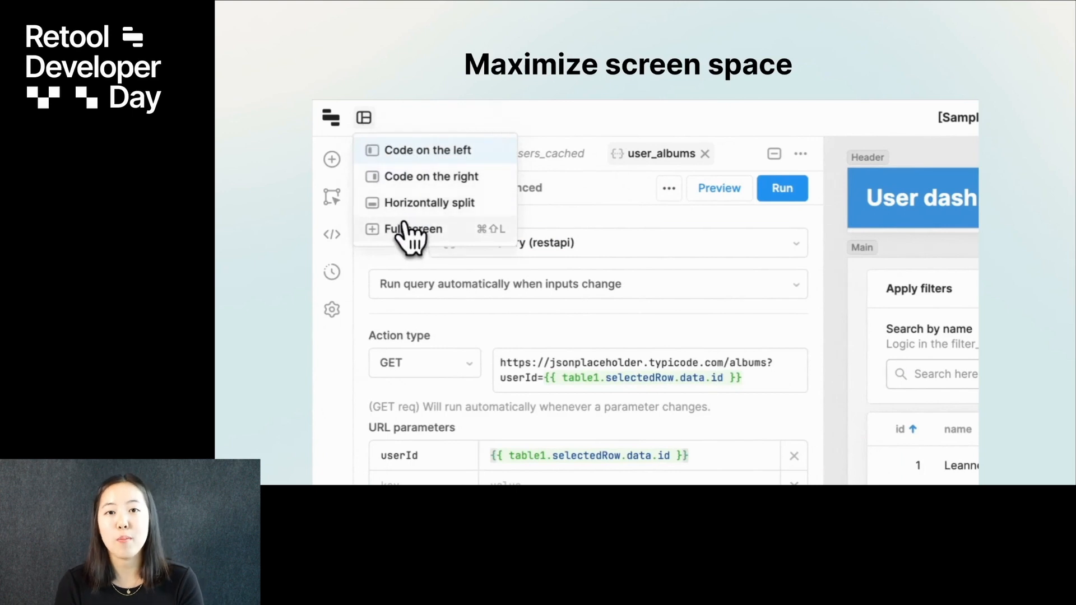
left_click(413, 229)
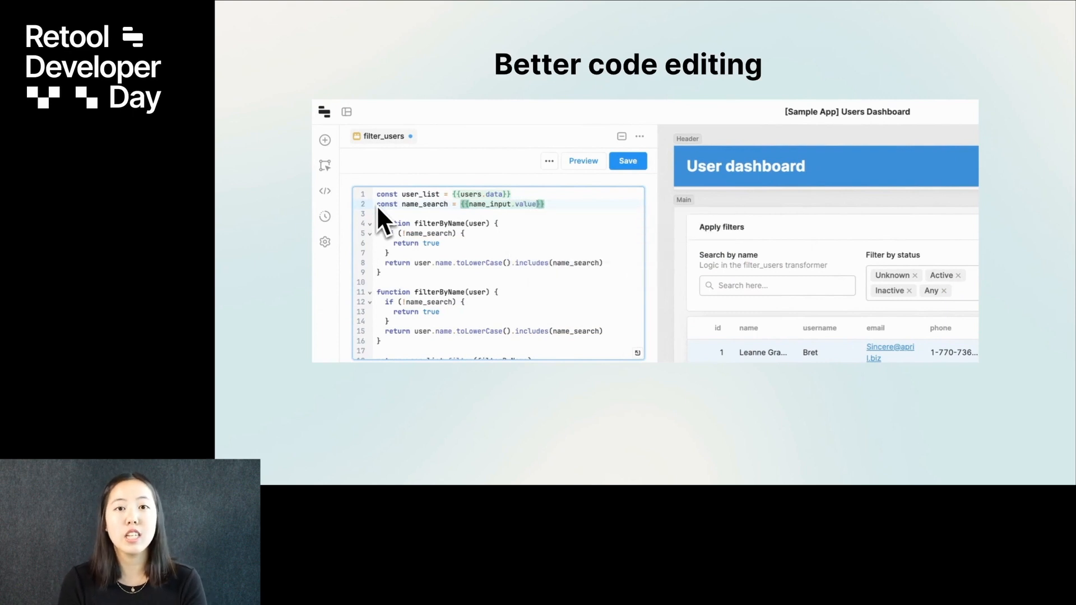
type(".to")
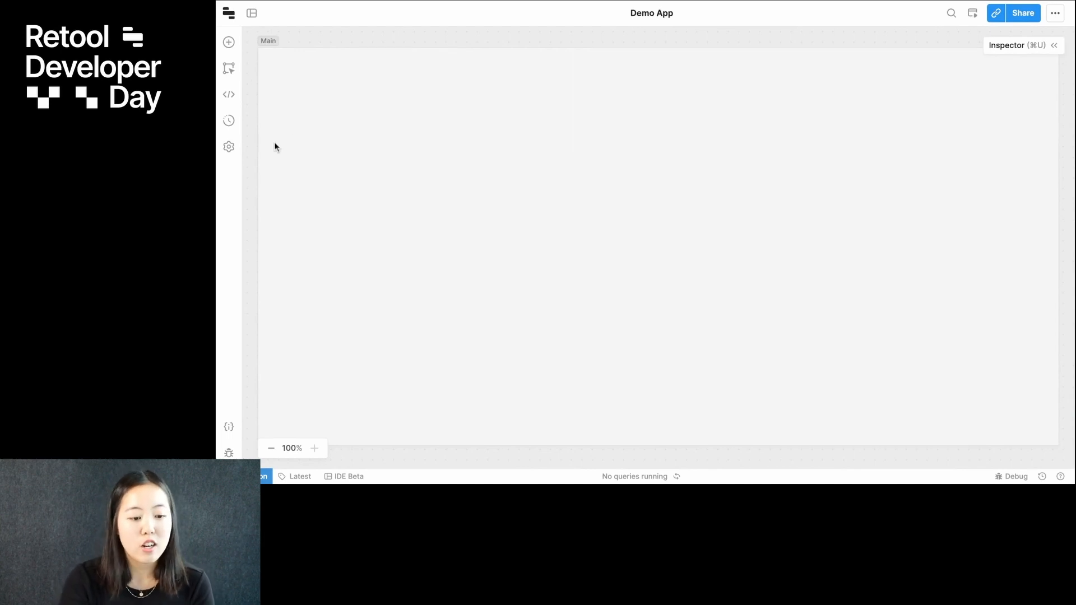
mouse_move(304, 115)
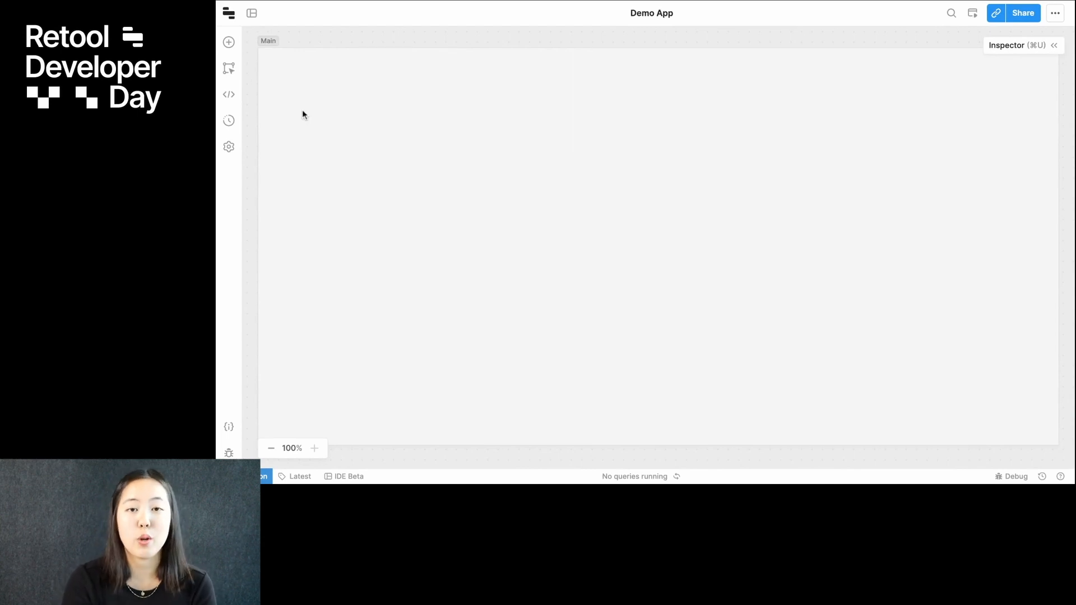
Review the component tree, open query1's SQL, then check the edit history and debug console.
left_click(228, 42)
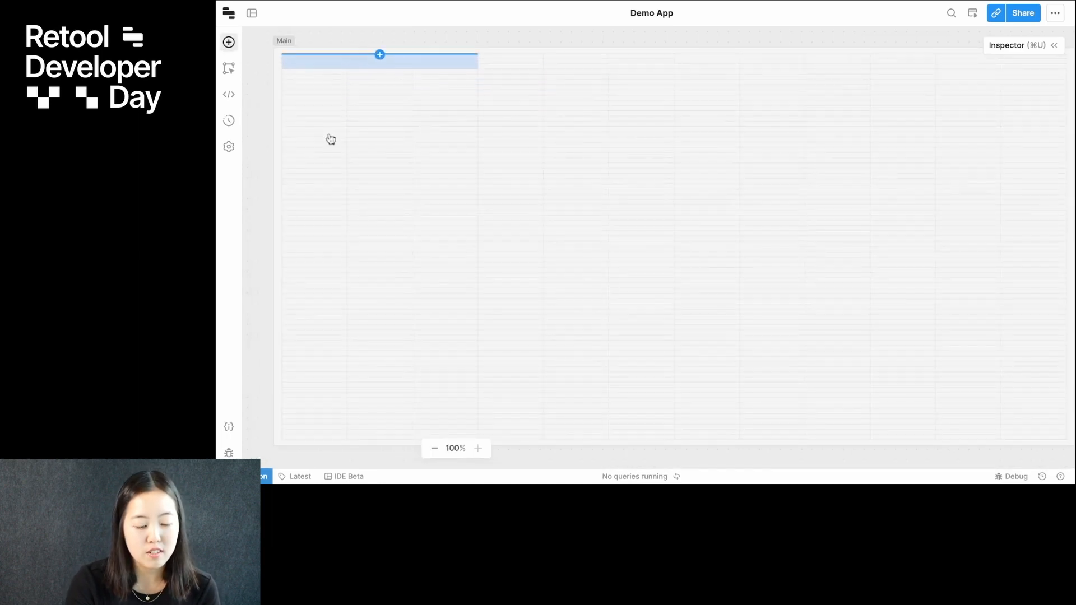
left_click(228, 68)
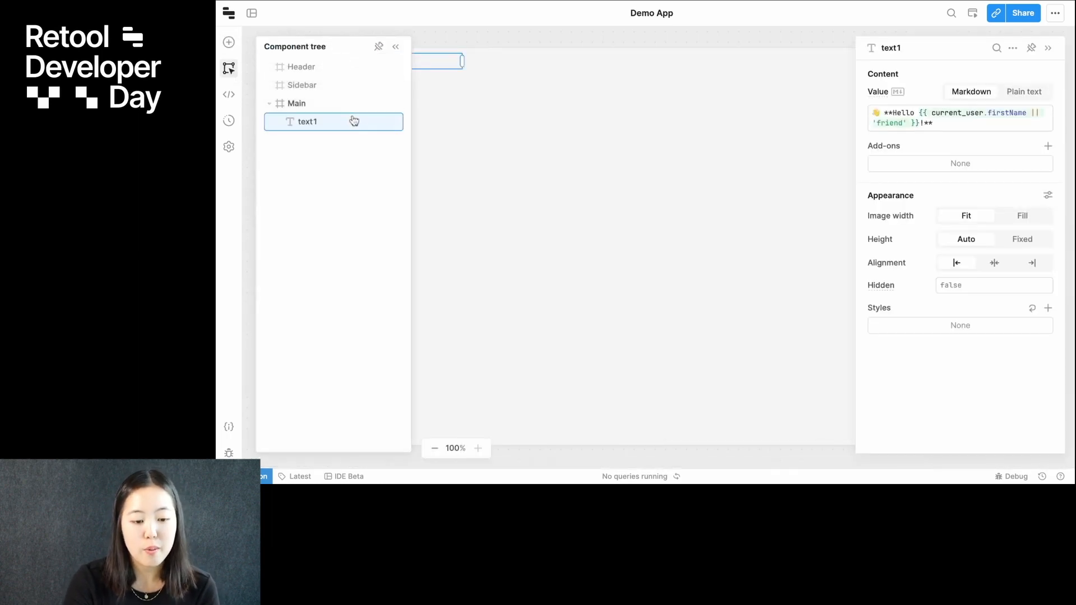
left_click(229, 95)
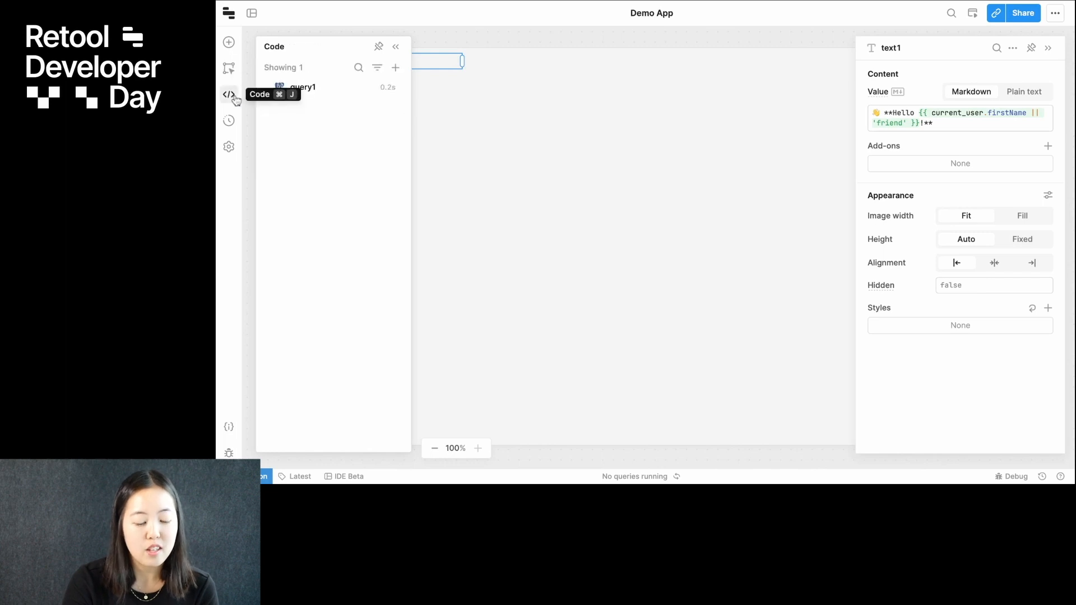
left_click(302, 86)
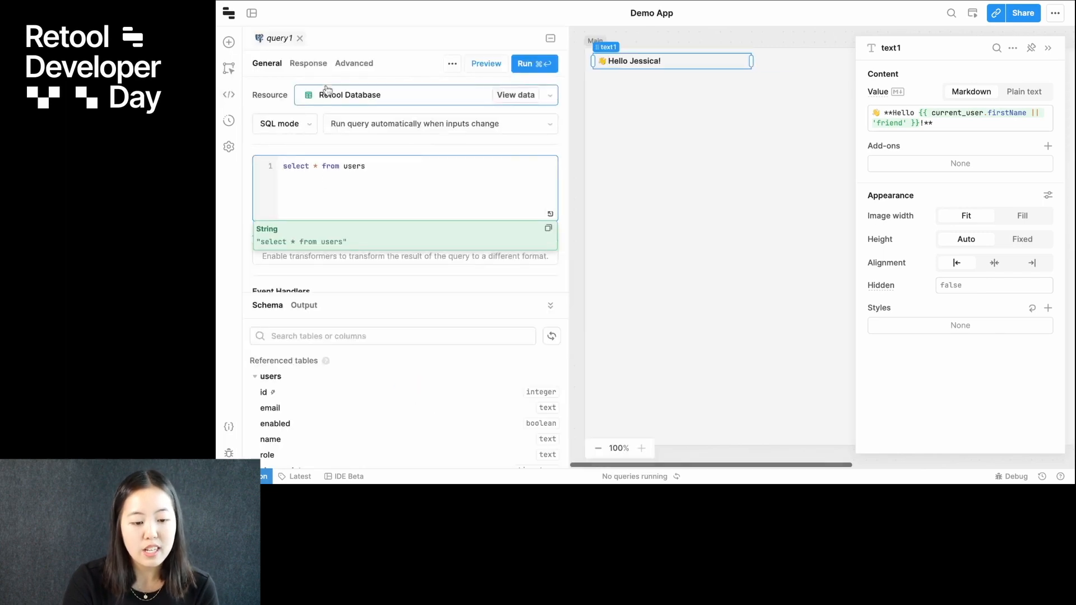
left_click(228, 97)
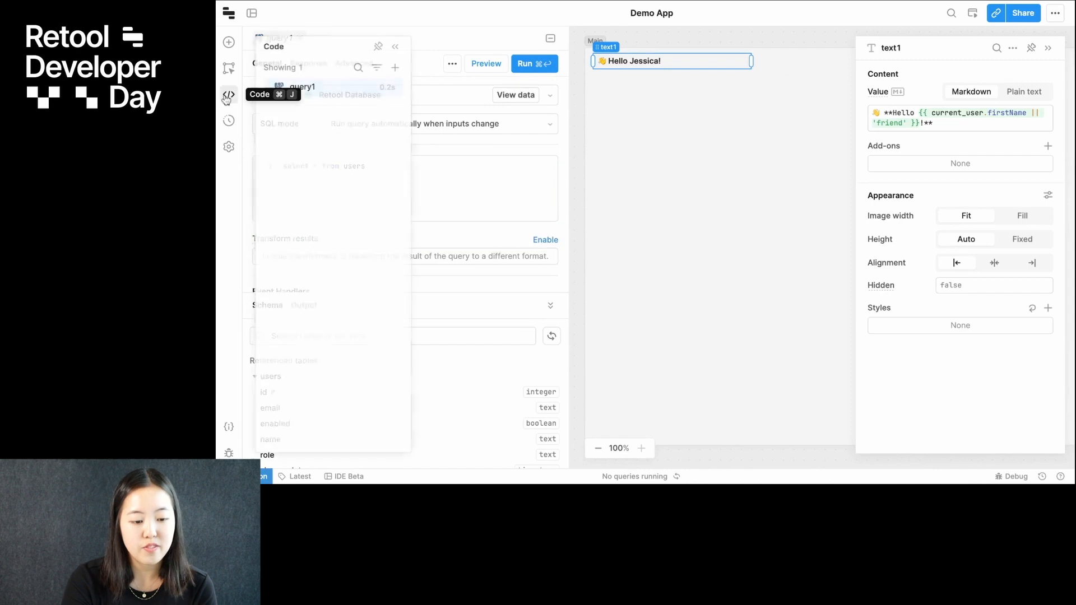
left_click(229, 121)
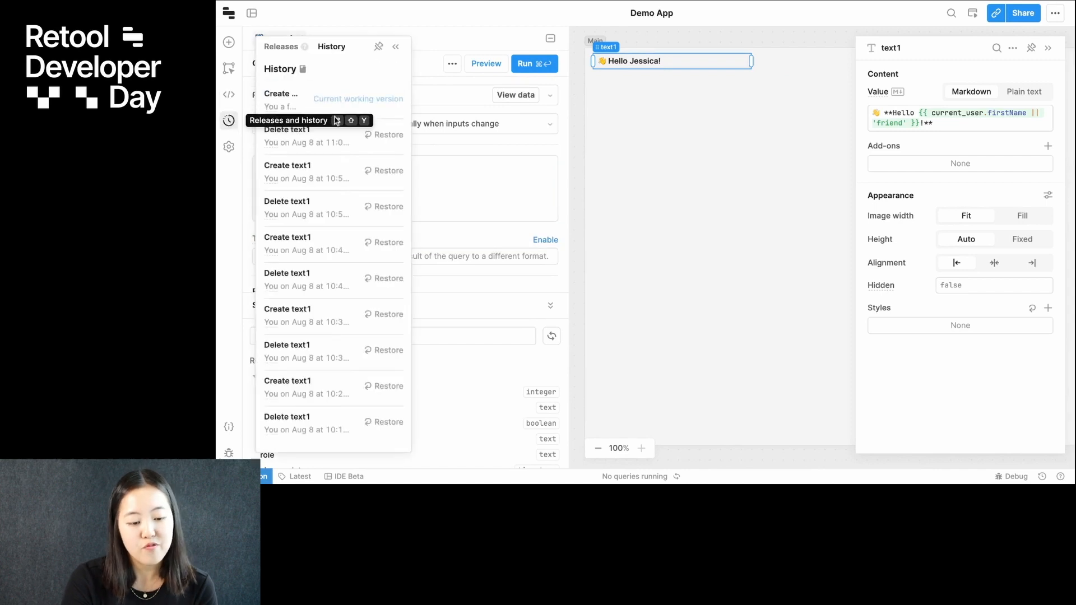
left_click(229, 146)
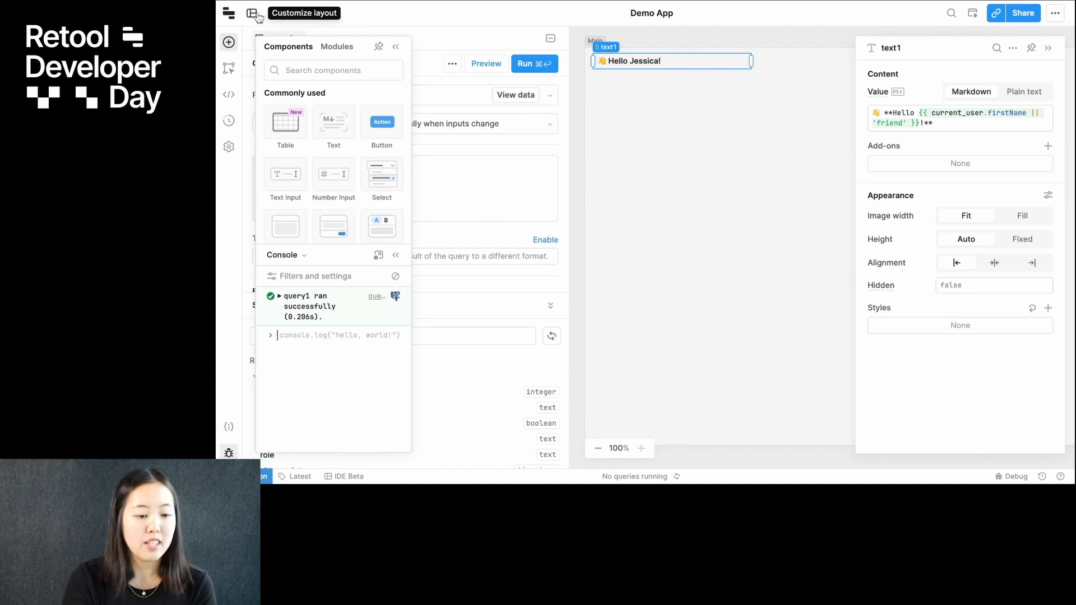
Try Code on the right and horizontal split layouts, settle on Full screen and show the Canvas tab.
left_click(253, 13)
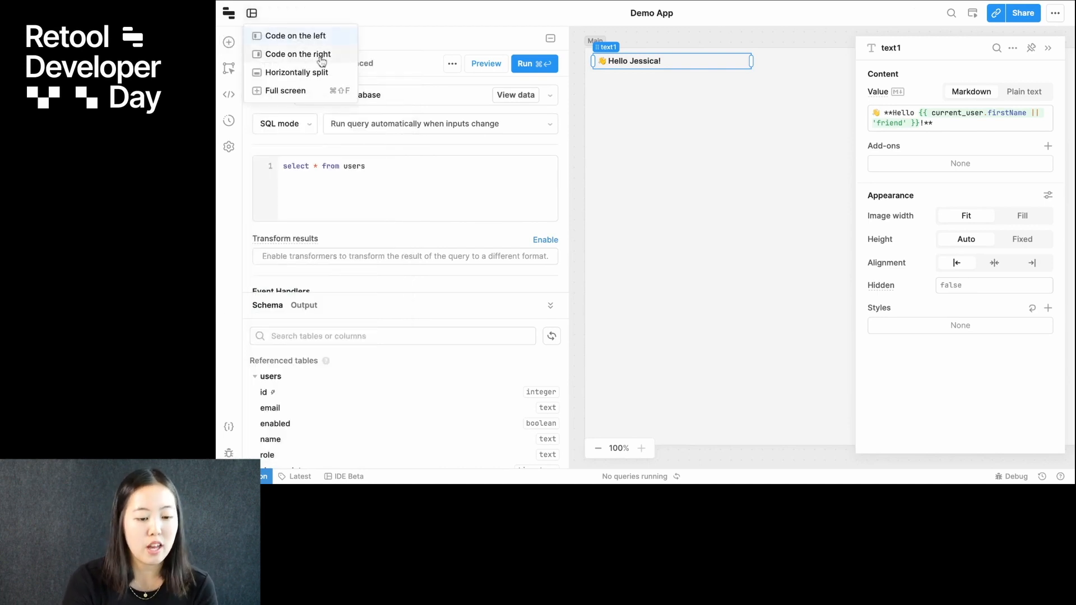
left_click(299, 54)
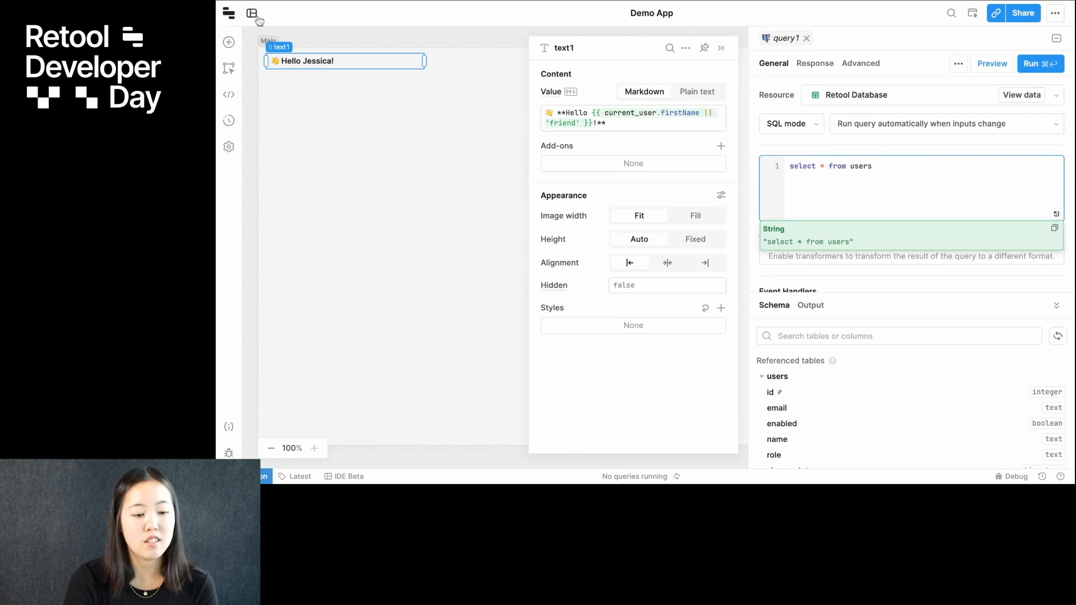
left_click(252, 12)
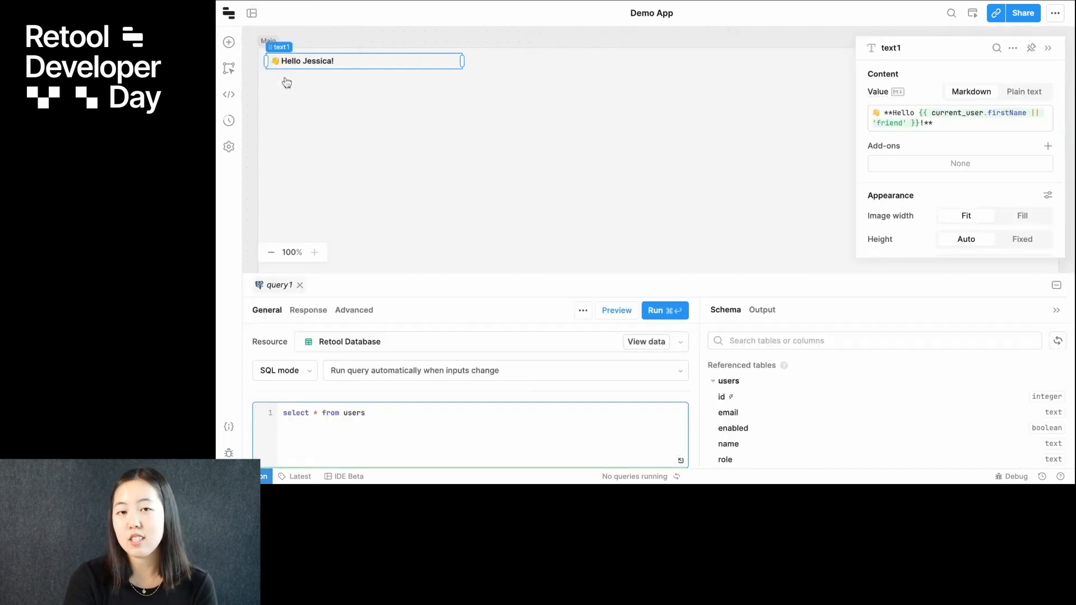
left_click(252, 12)
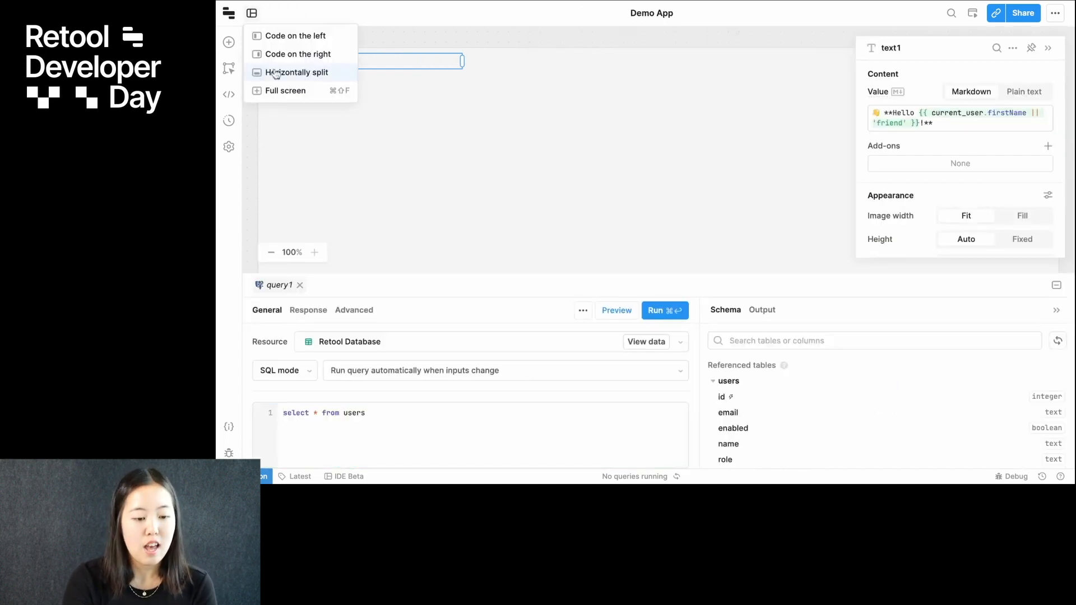
left_click(285, 91)
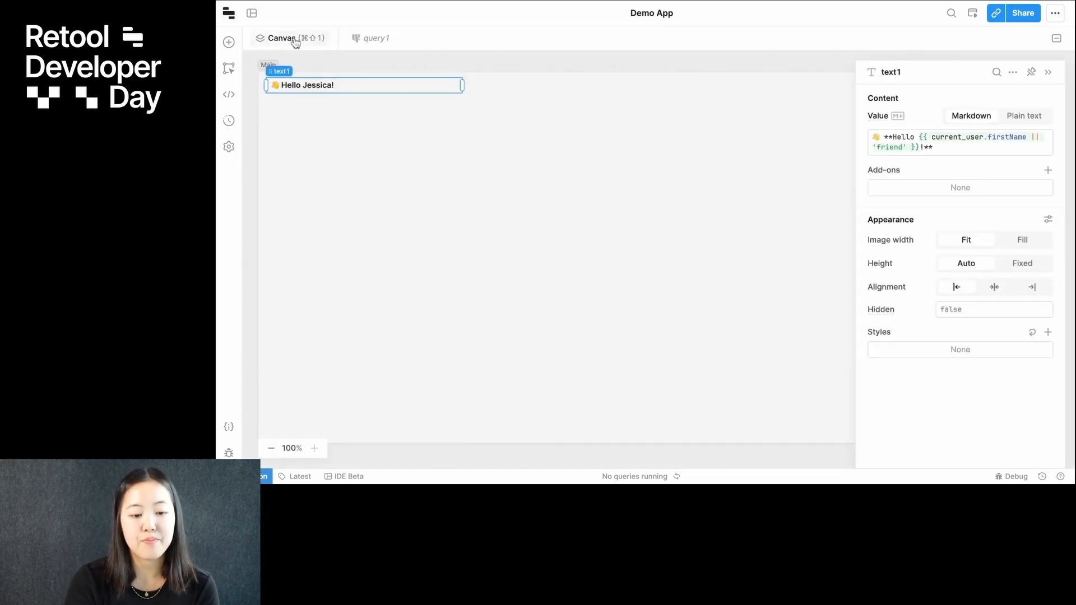
left_click(376, 37)
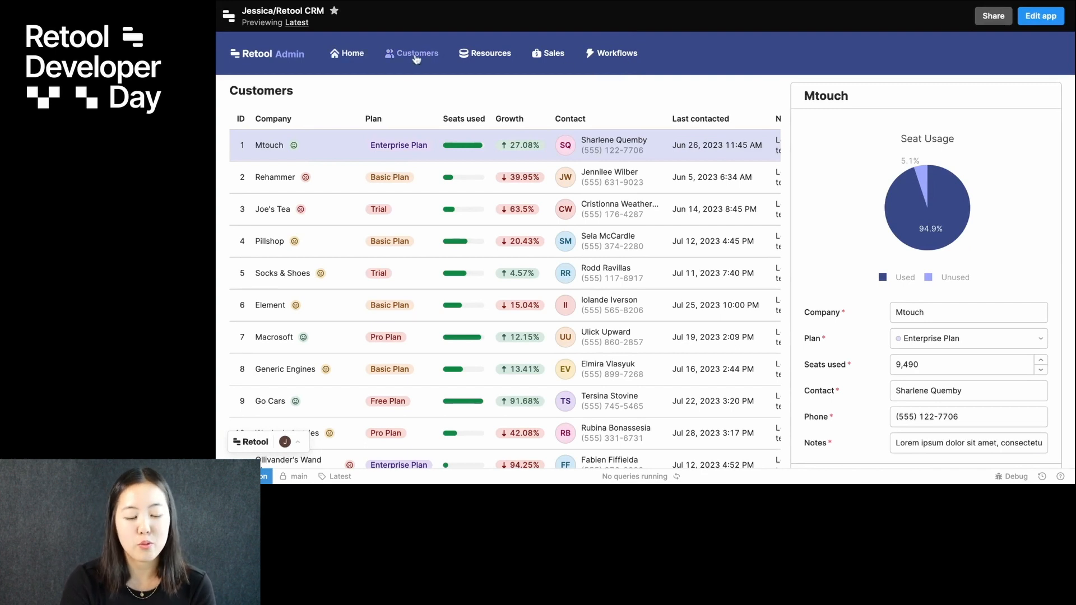
mouse_move(428, 84)
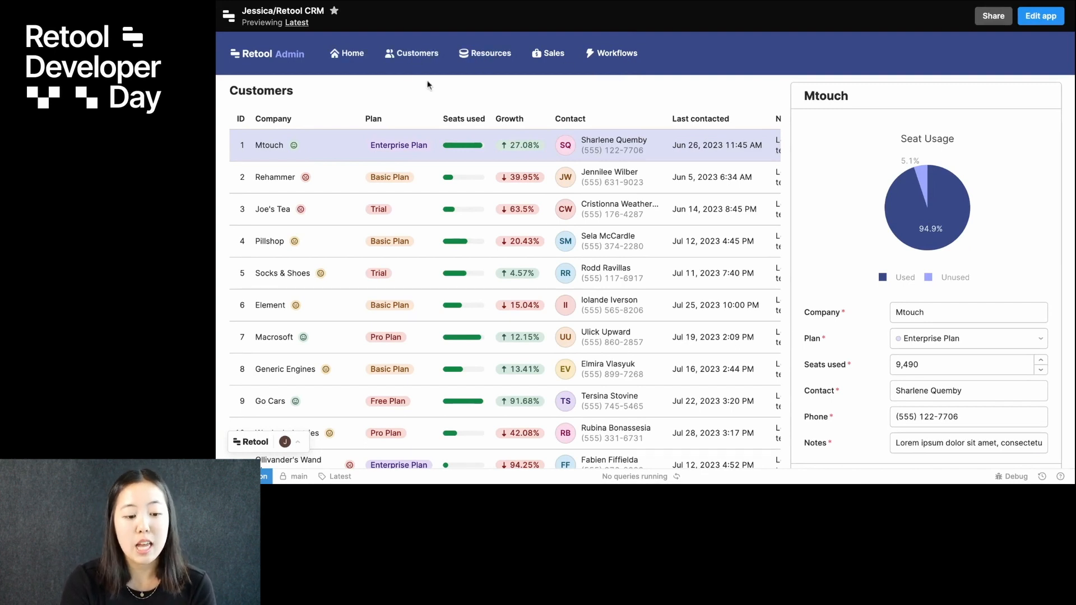
mouse_move(336, 100)
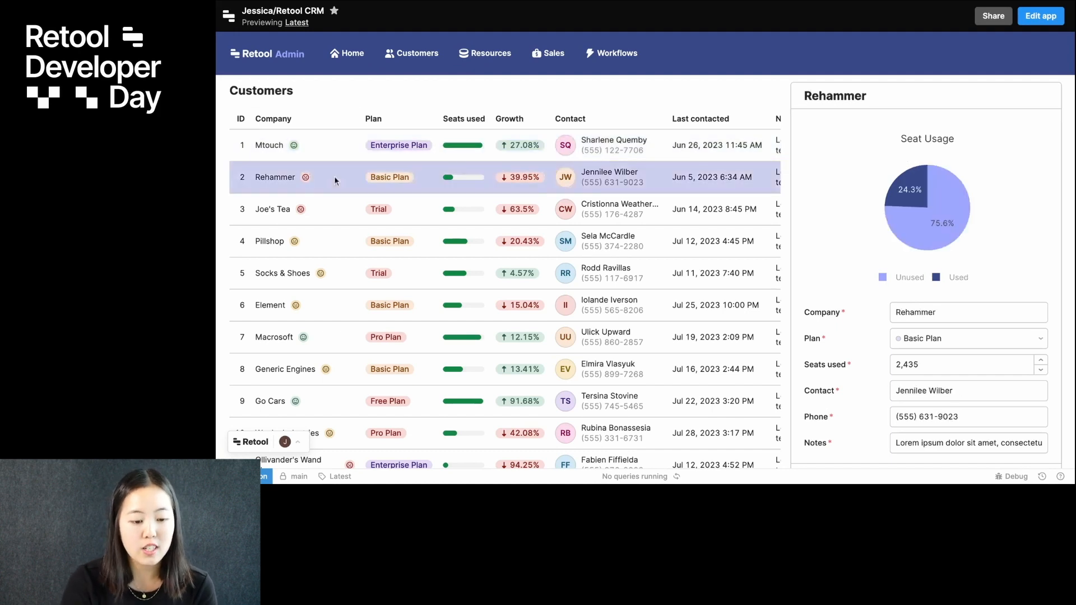
View Pillshop's and then Socks & Shoes' seat usage and details in the preview.
left_click(269, 242)
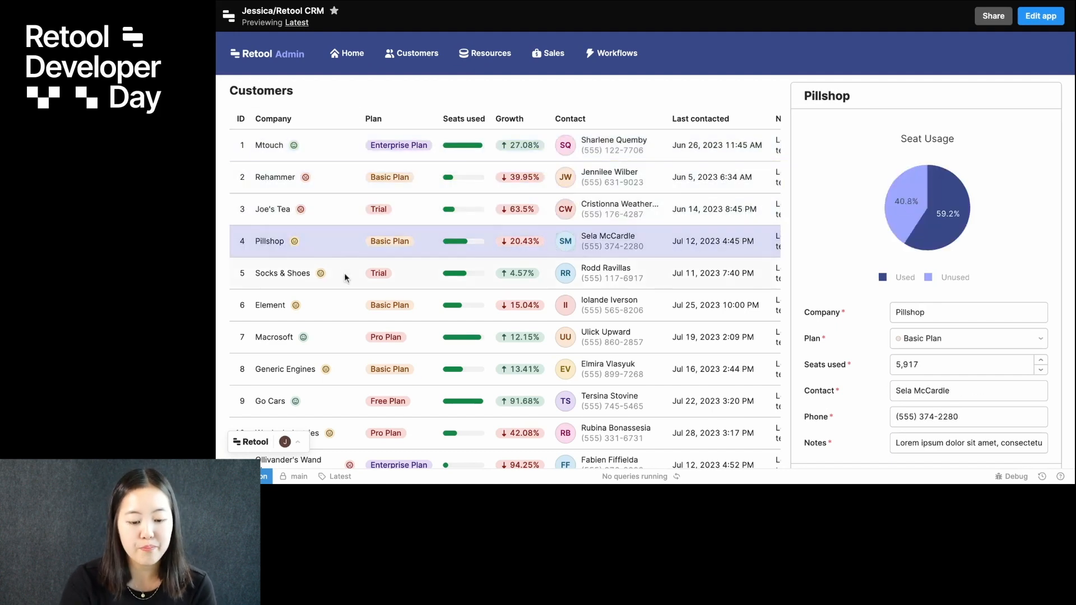
left_click(282, 272)
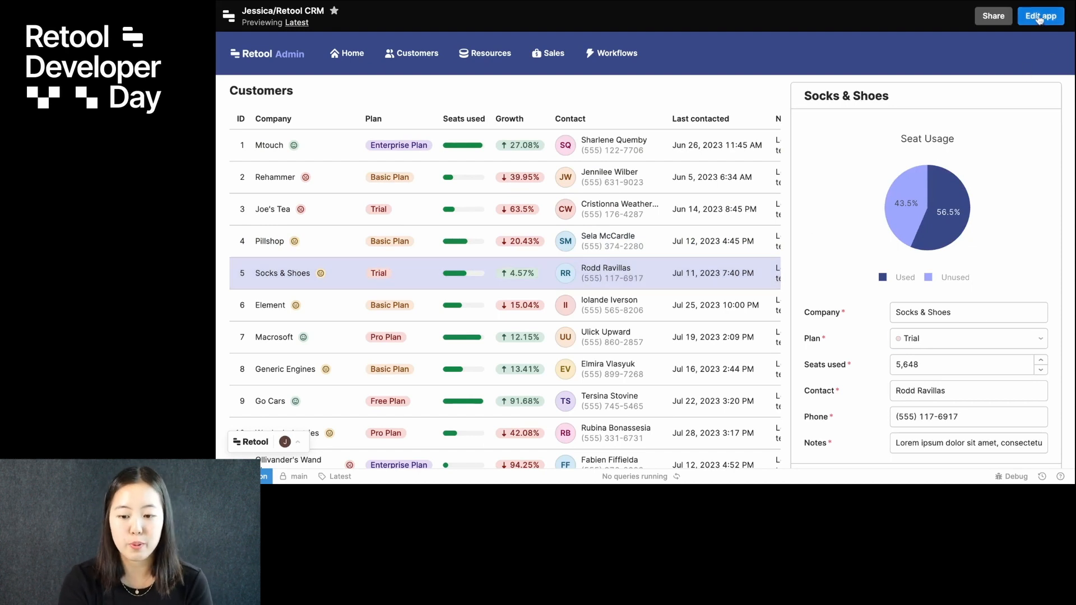
Back in edit mode, name the input searchFilter, placeholder Search, with an Interface Search prefix icon.
left_click(1041, 15)
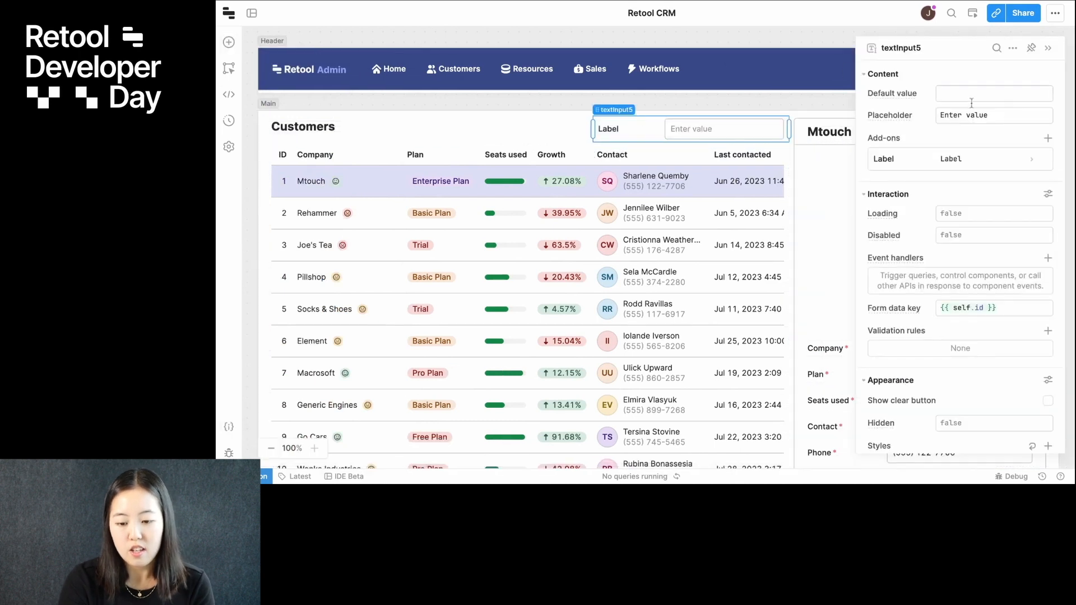
type("searchFilter")
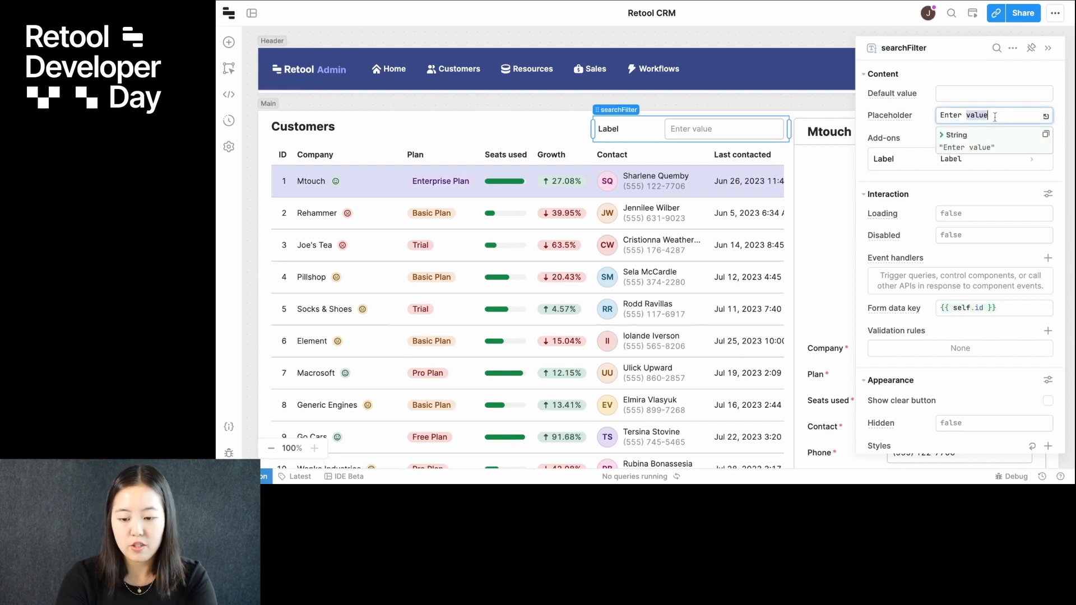
type("Search")
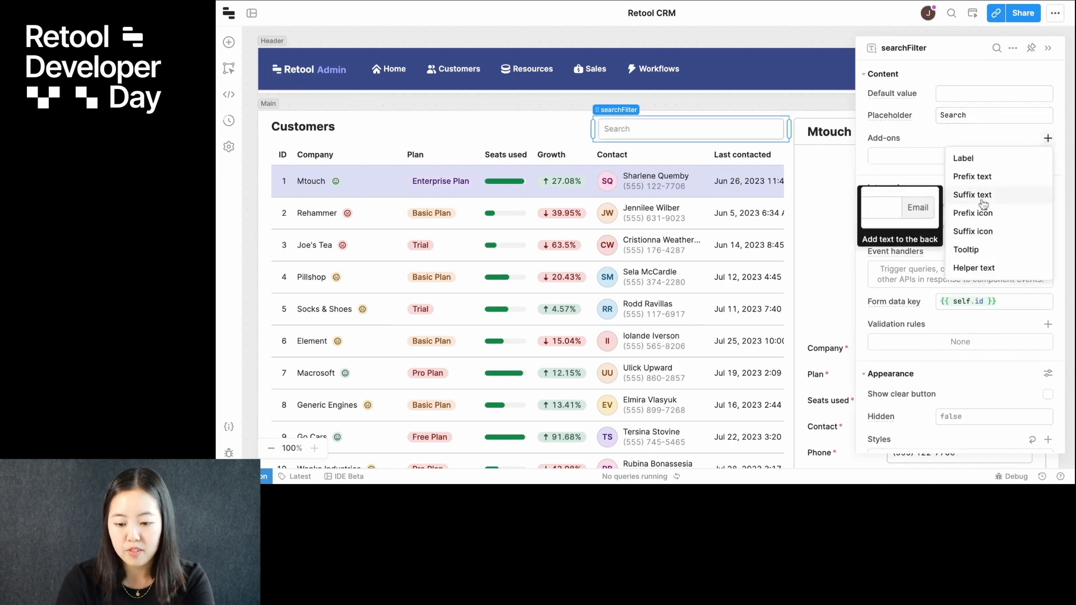
left_click(973, 213)
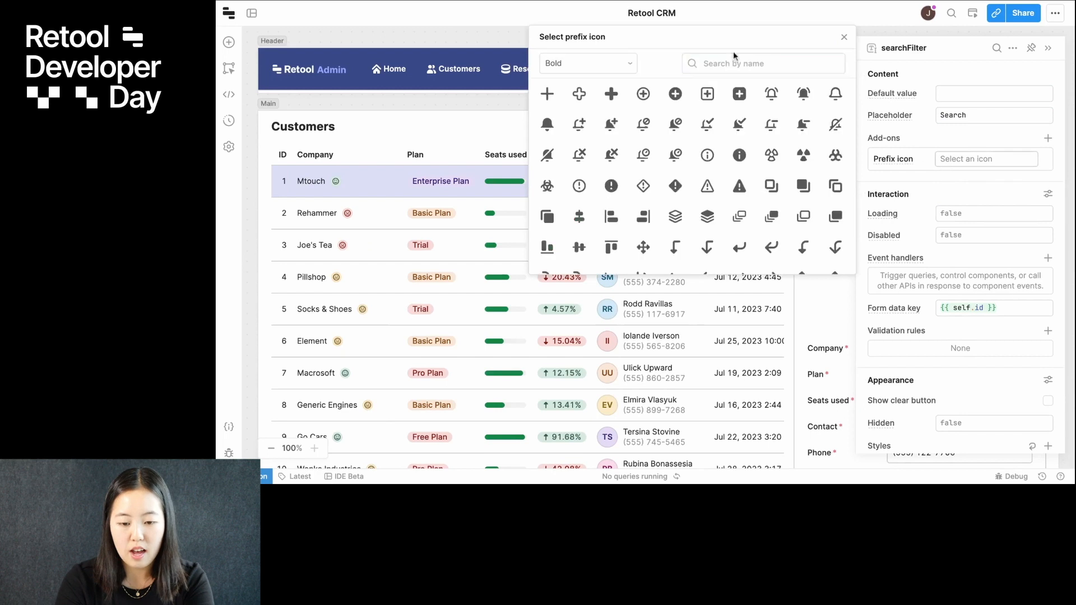
type("search")
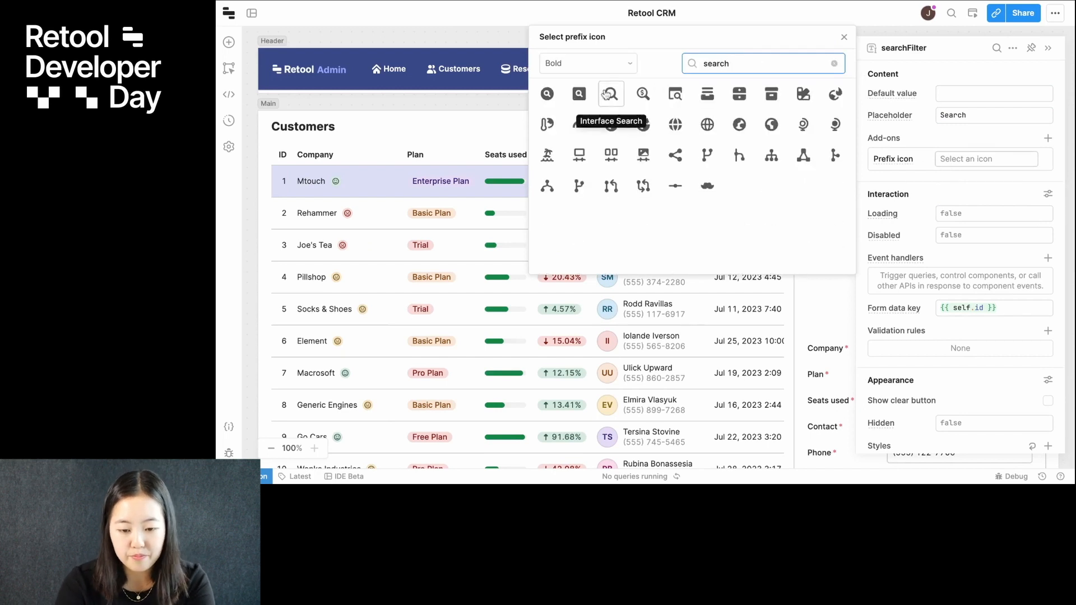
left_click(609, 94)
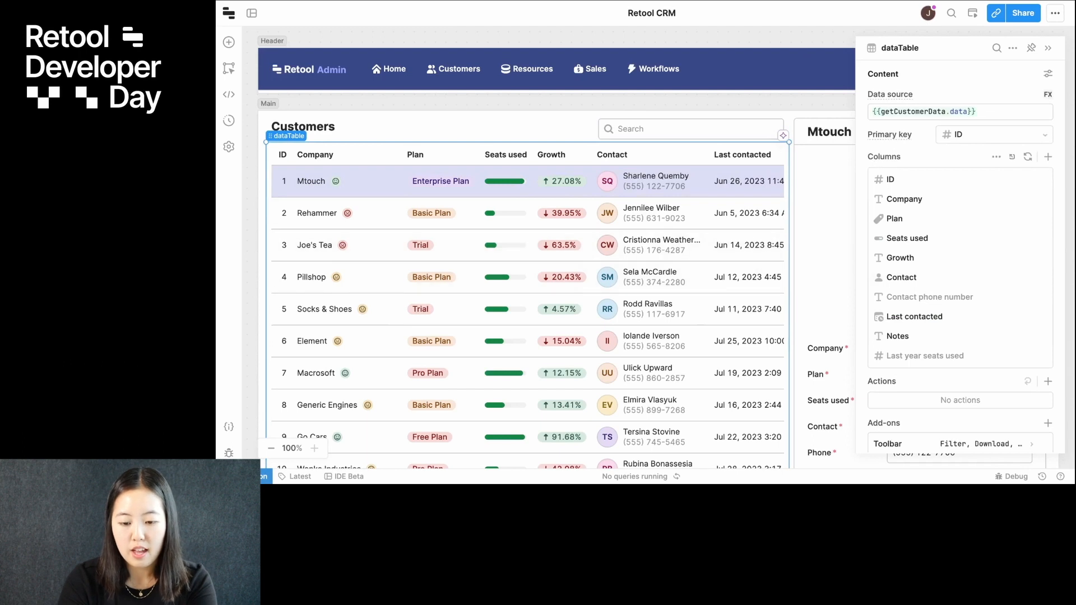
Set dataTable's Search term to {{searchFilter.value}} and test filtering with 'enterp'.
scroll("down", 3)
type("{{searchFilter.value")
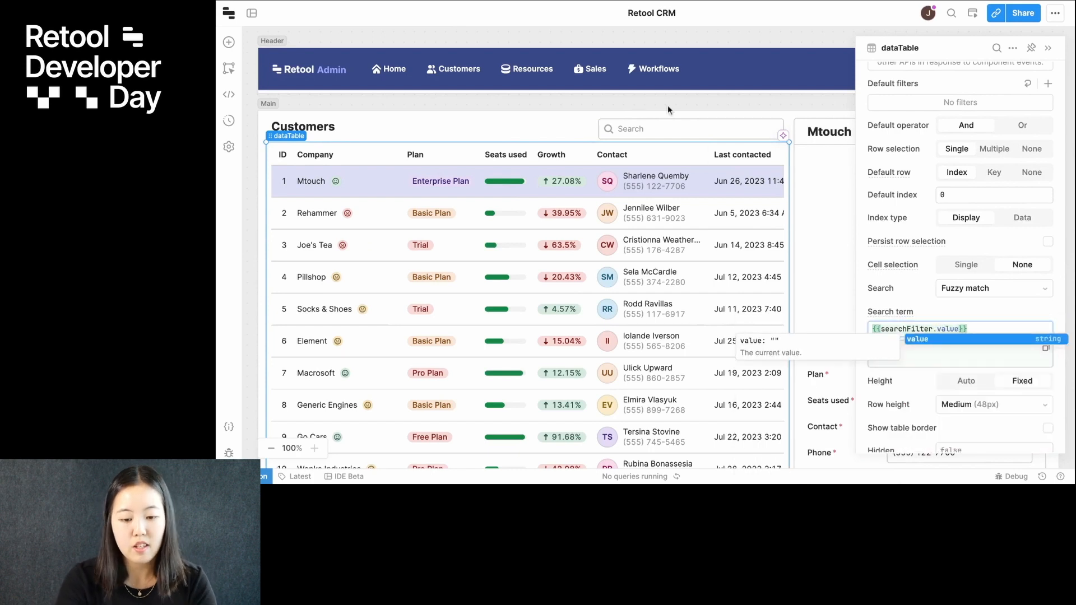
type("enterp")
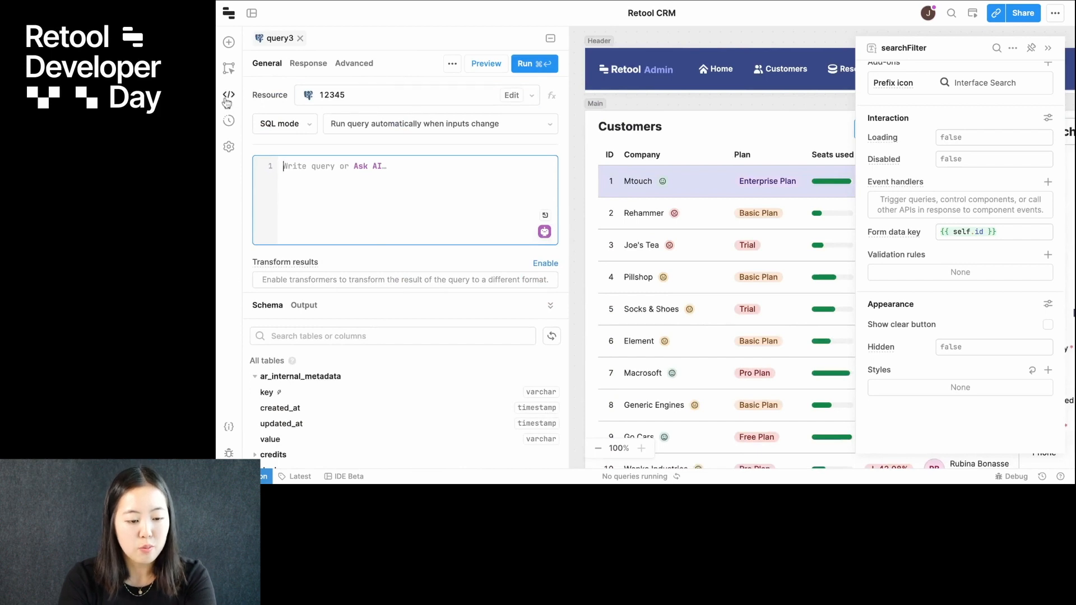
Create a new query from the Code panel and rename it deleteRow.
left_click(228, 94)
type("q")
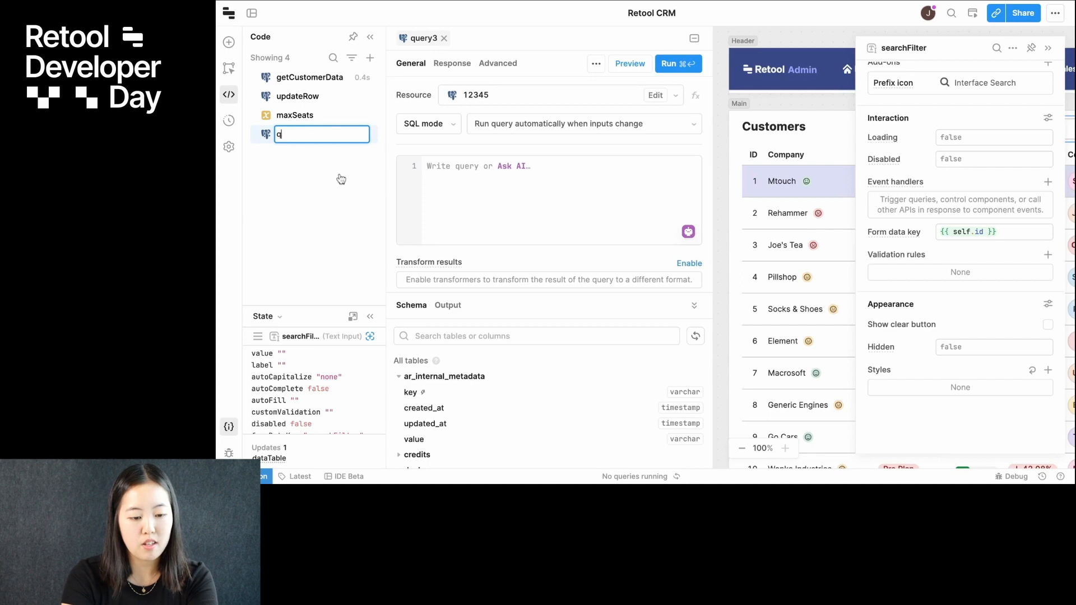
type("deleteRow")
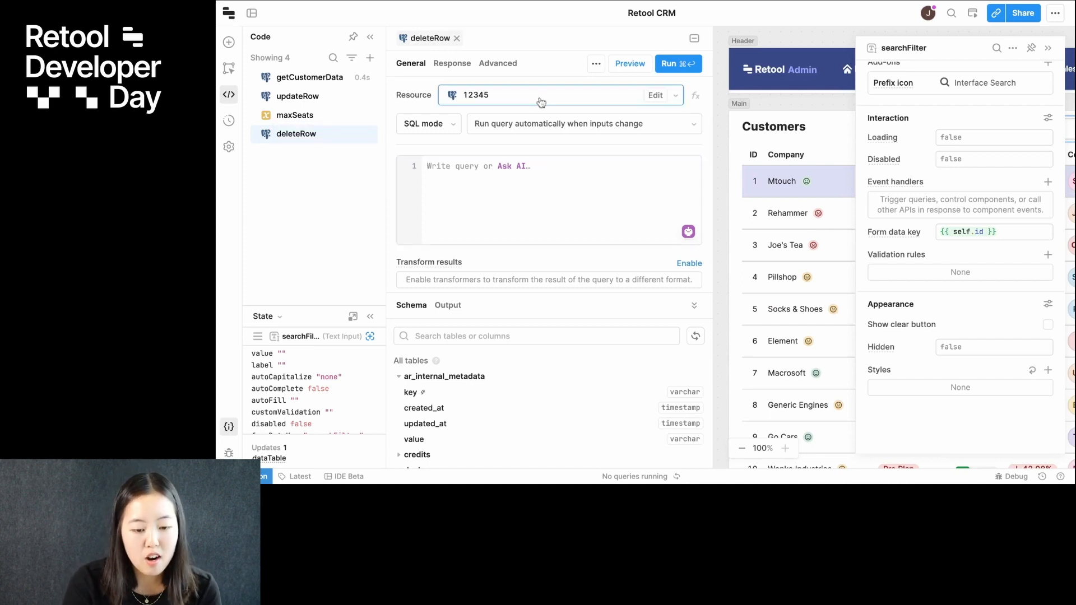
Point deleteRow at Retool Database's data table, action Delete a record, filtering id = {{dataTable.selectedRow.id}}.
left_click(541, 95)
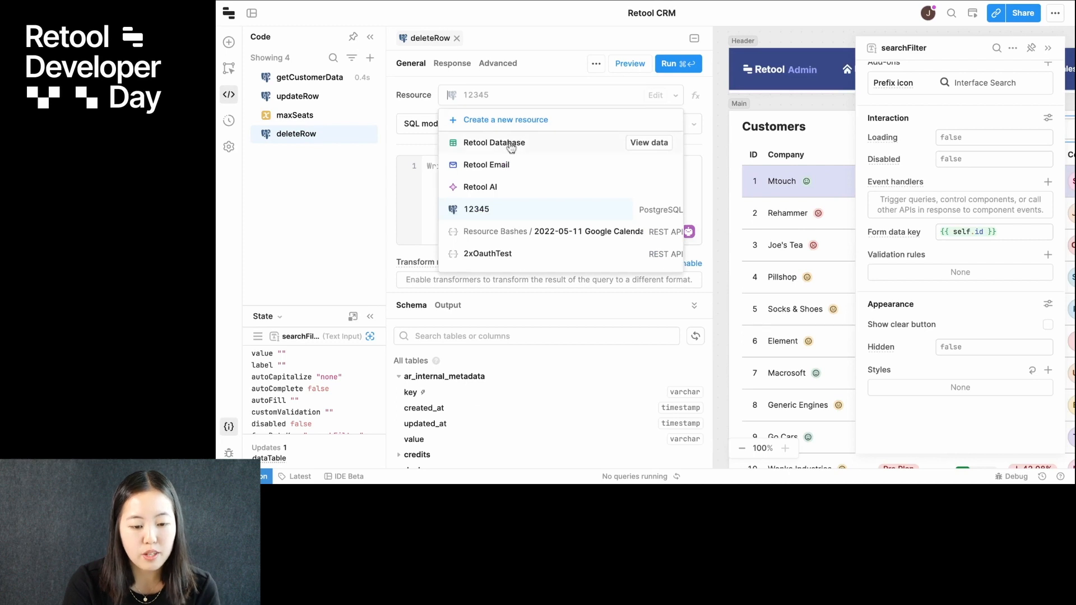
left_click(493, 142)
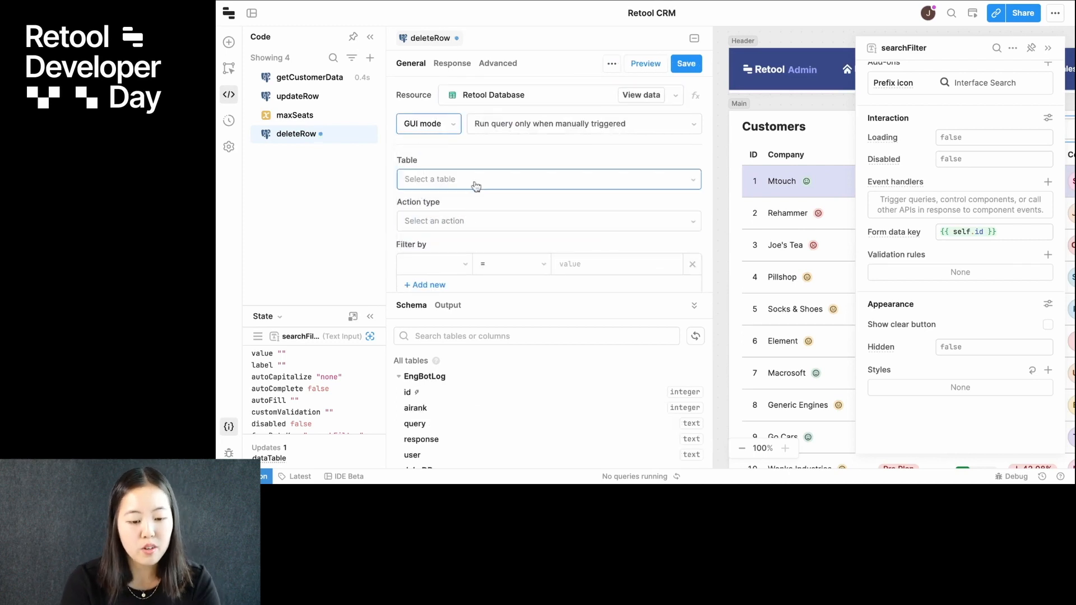
type("data")
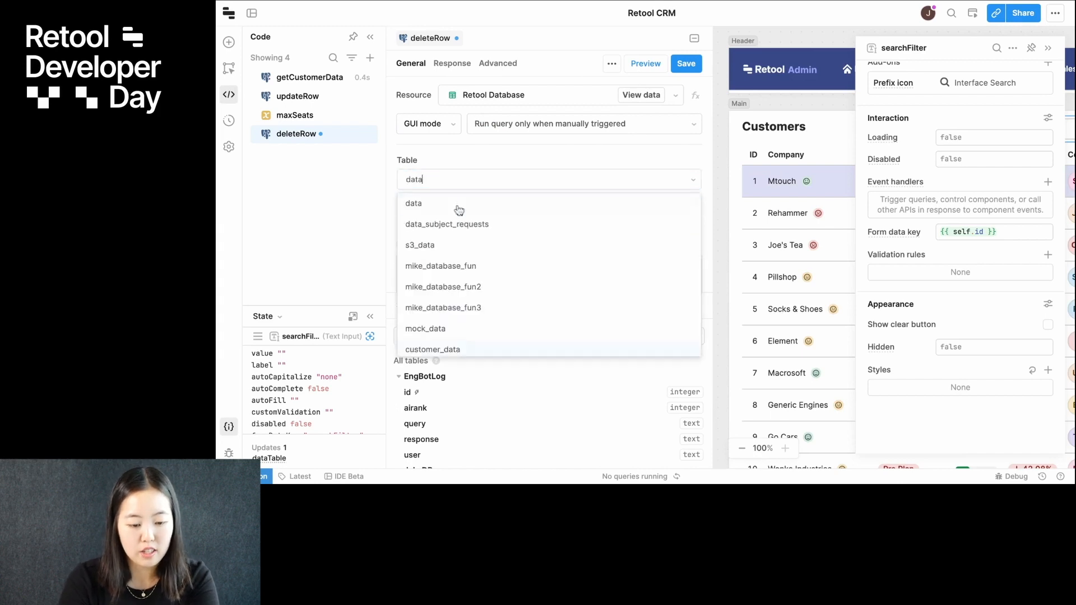
left_click(413, 203)
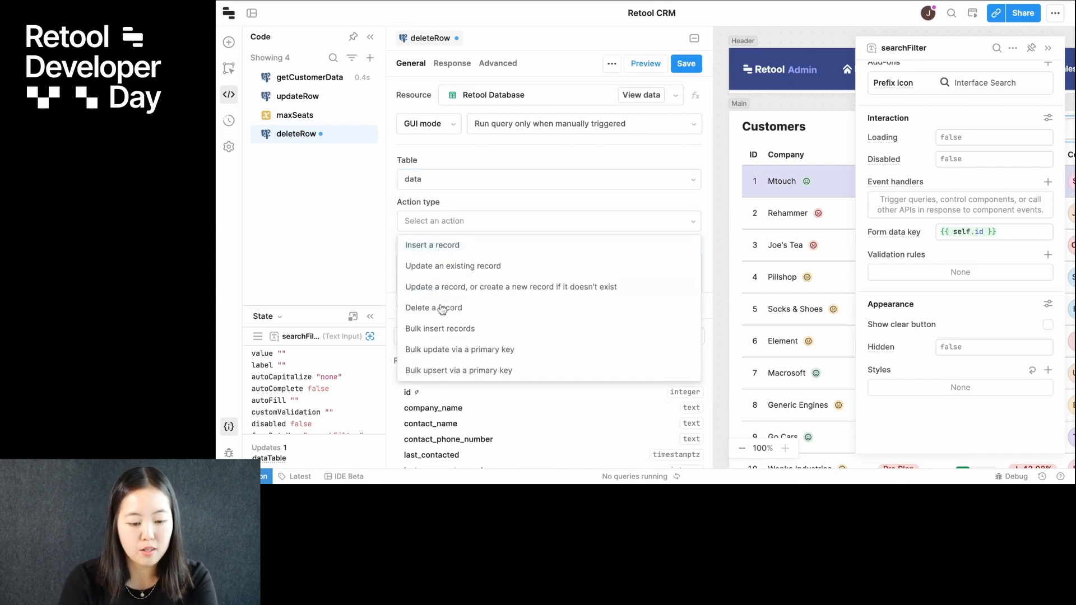
left_click(434, 308)
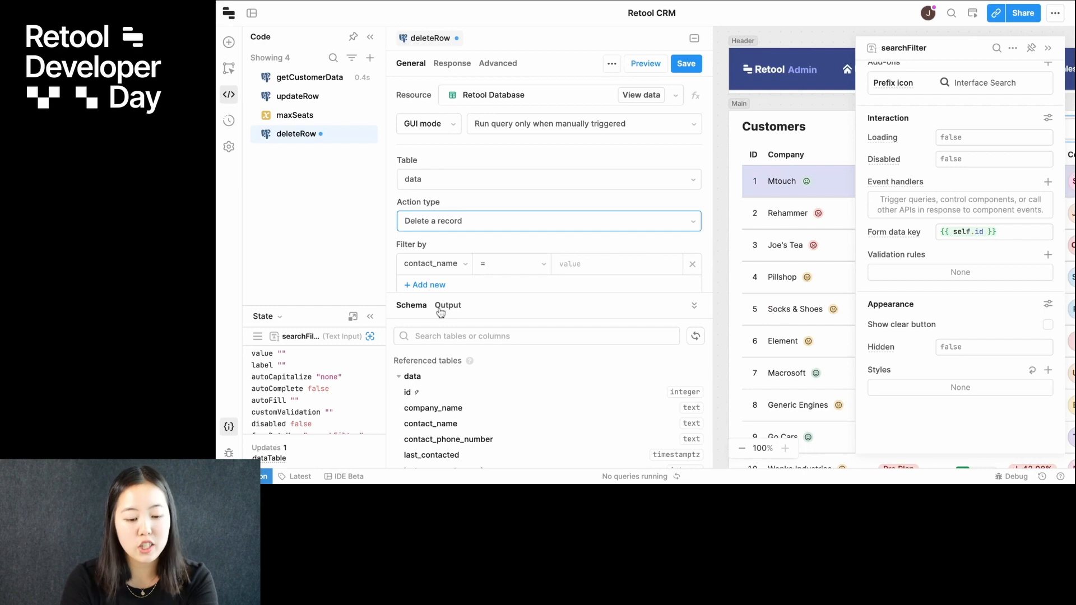
left_click(433, 264)
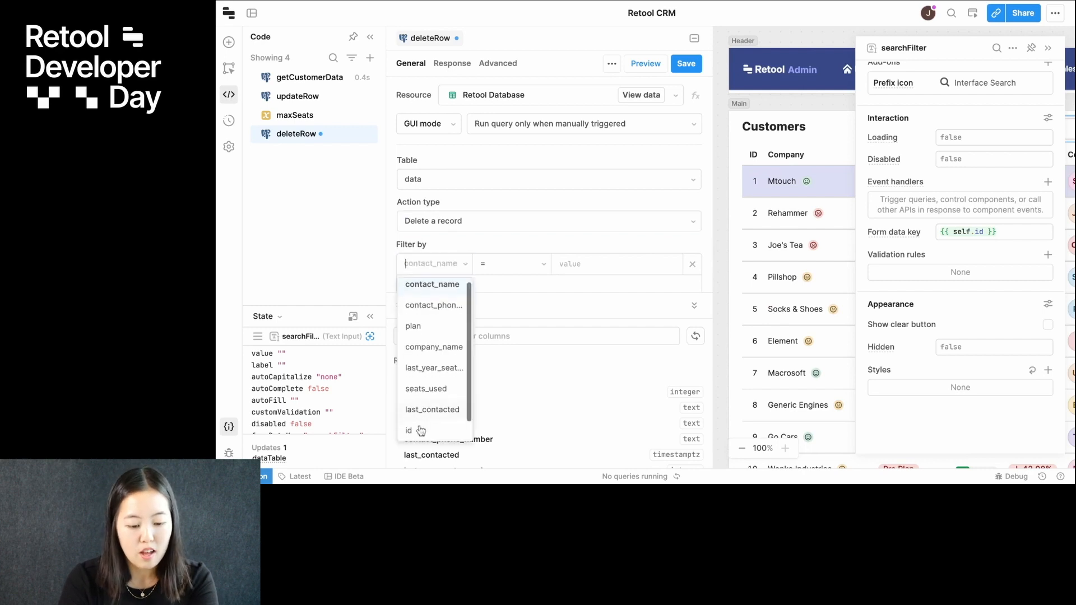
left_click(409, 430)
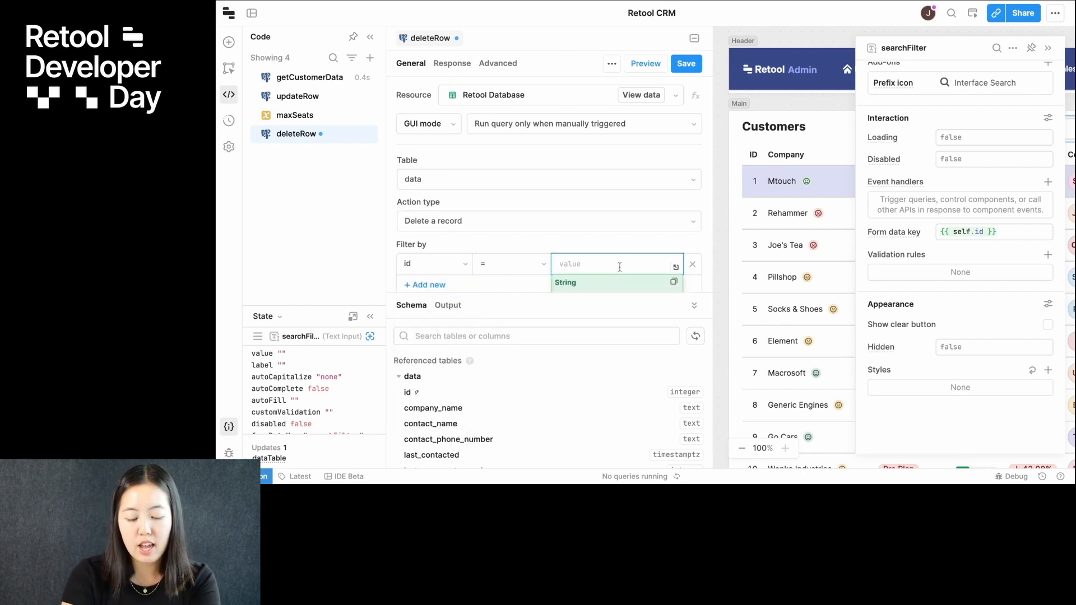
type("{{dataTable}}")
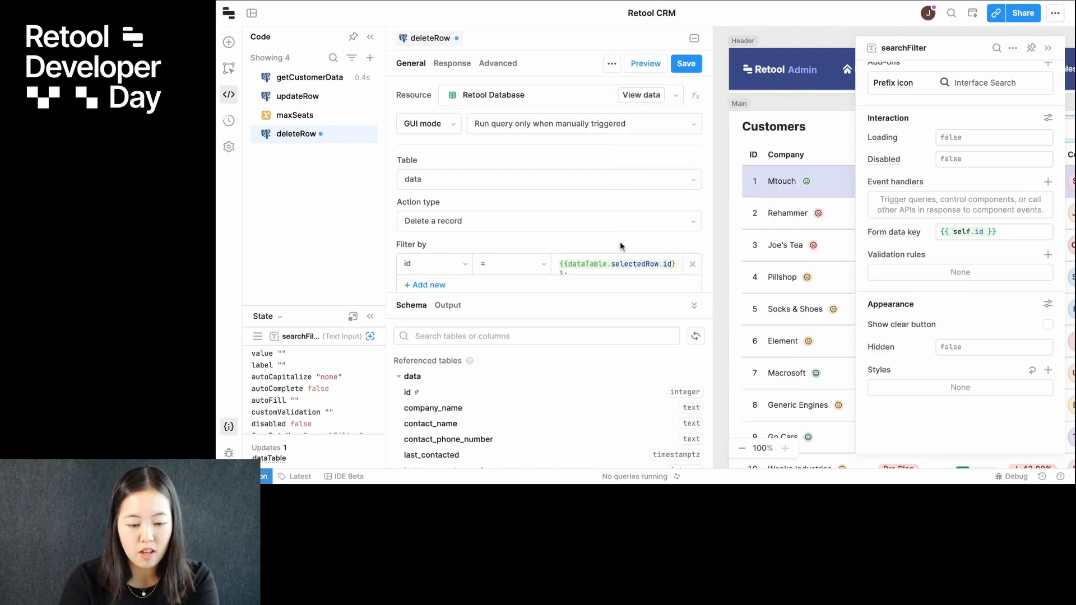
Add success handlers that refresh dataTable and then select its previous row.
left_click(697, 187)
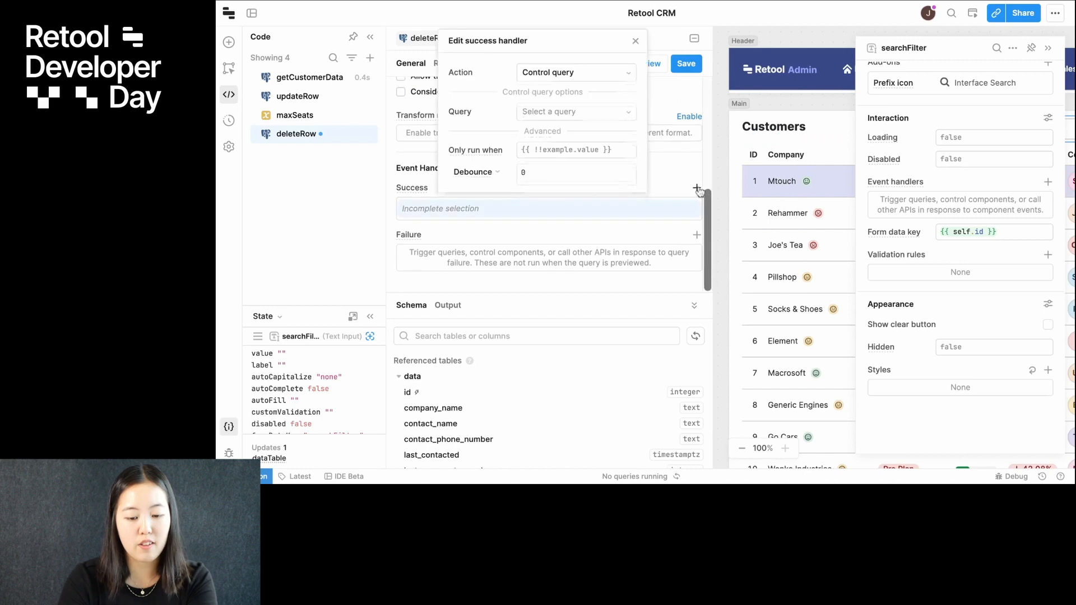
left_click(574, 72)
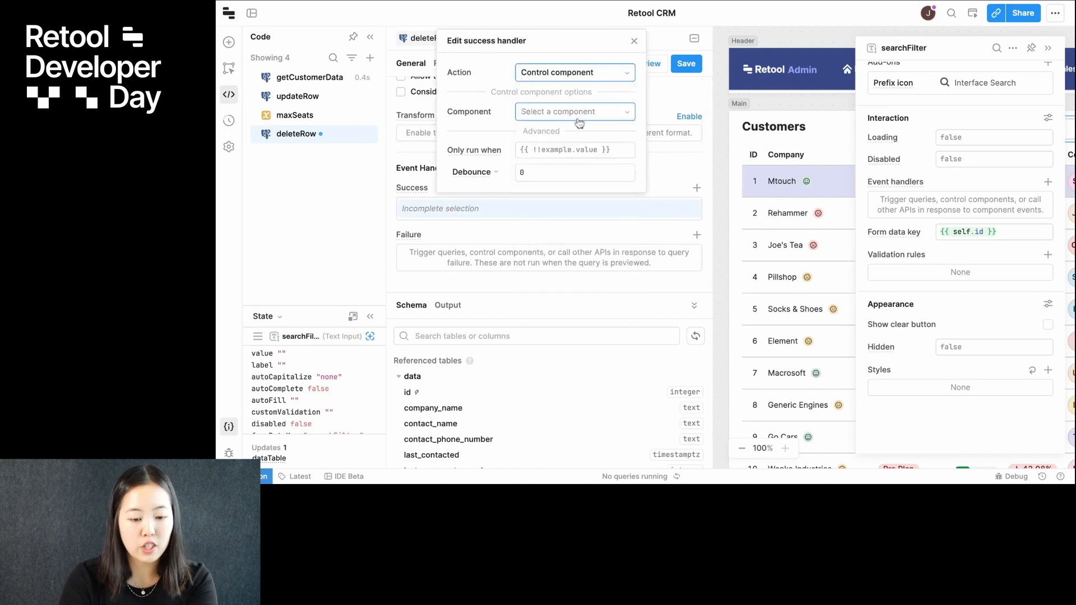
left_click(574, 111)
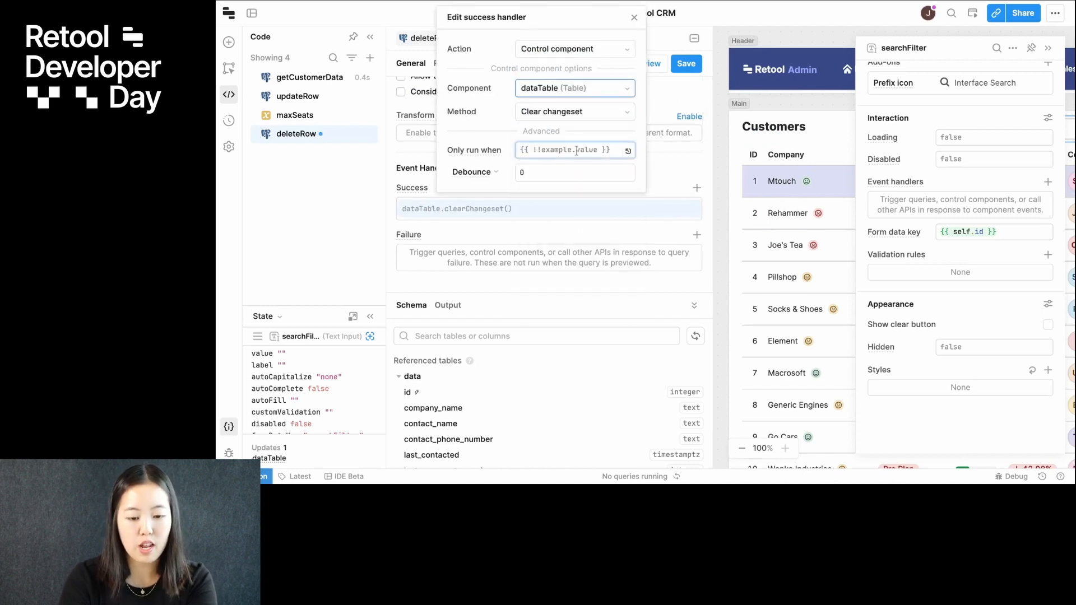
left_click(574, 111)
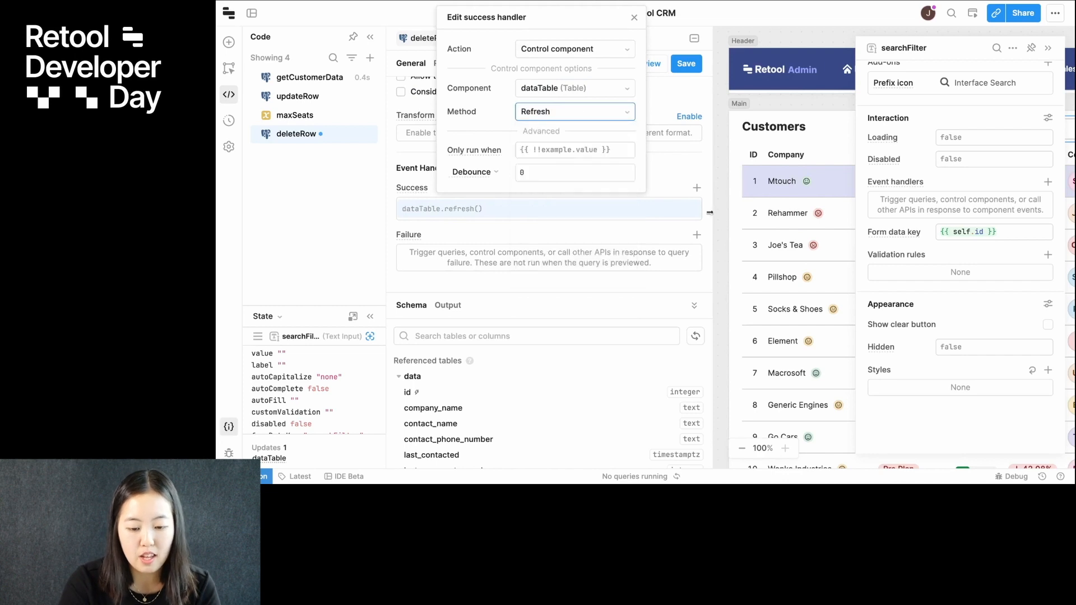
left_click(574, 90)
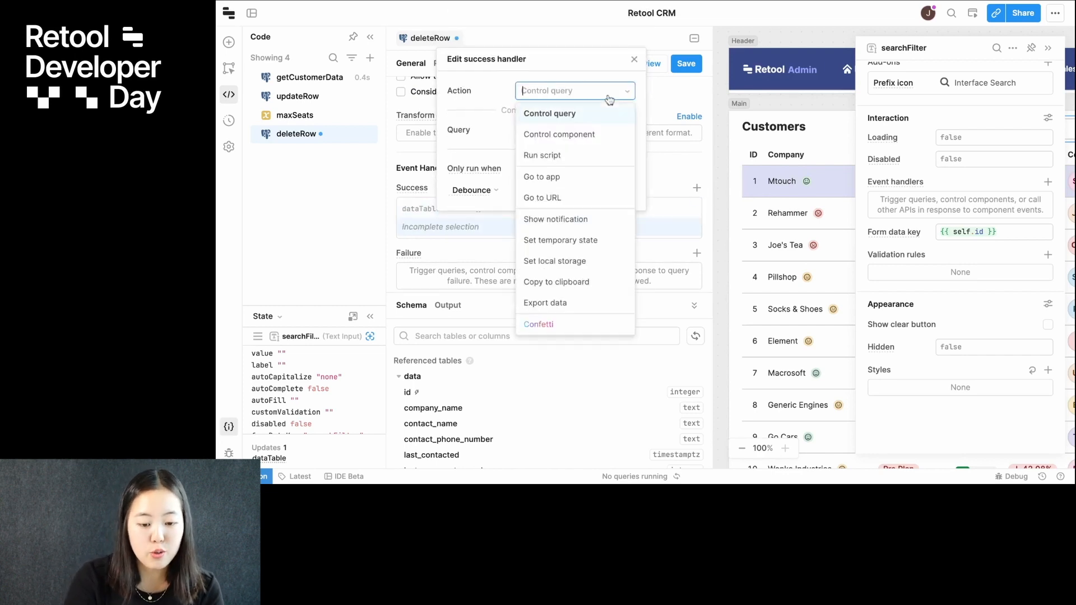
left_click(559, 134)
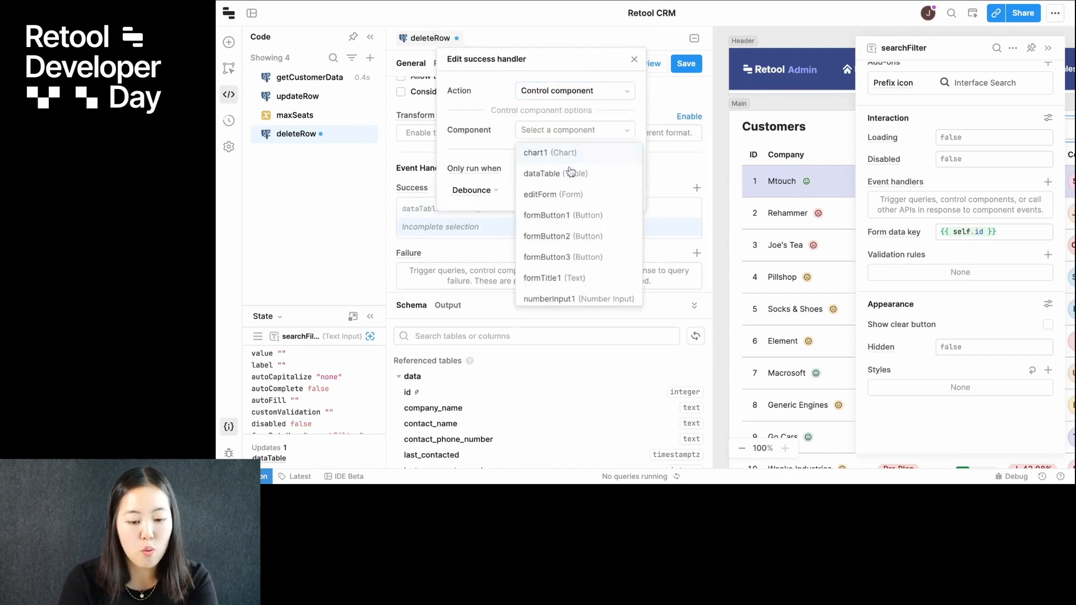
left_click(541, 173)
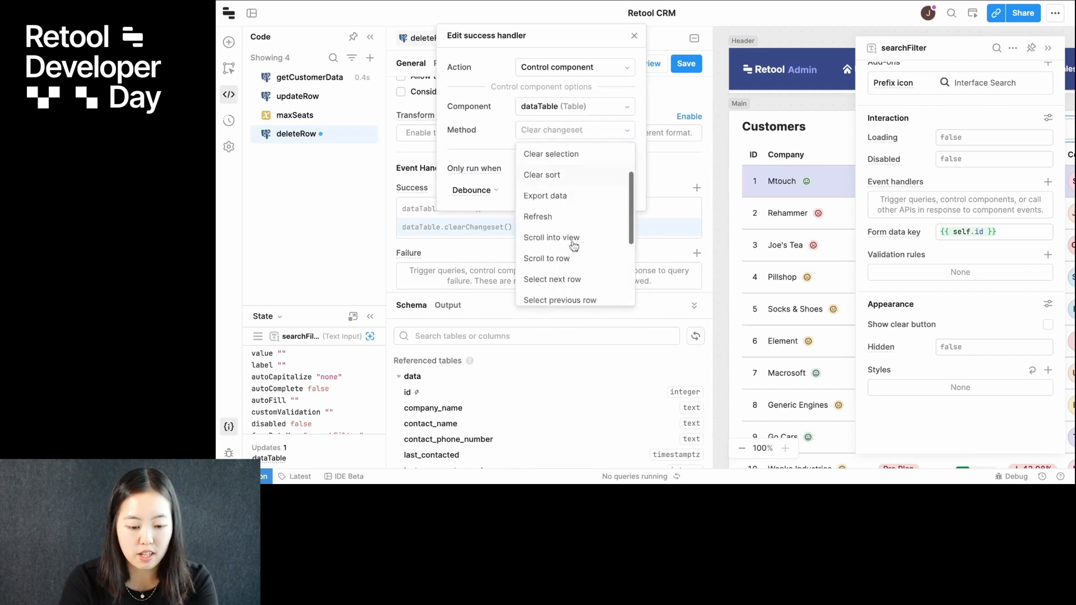
left_click(559, 300)
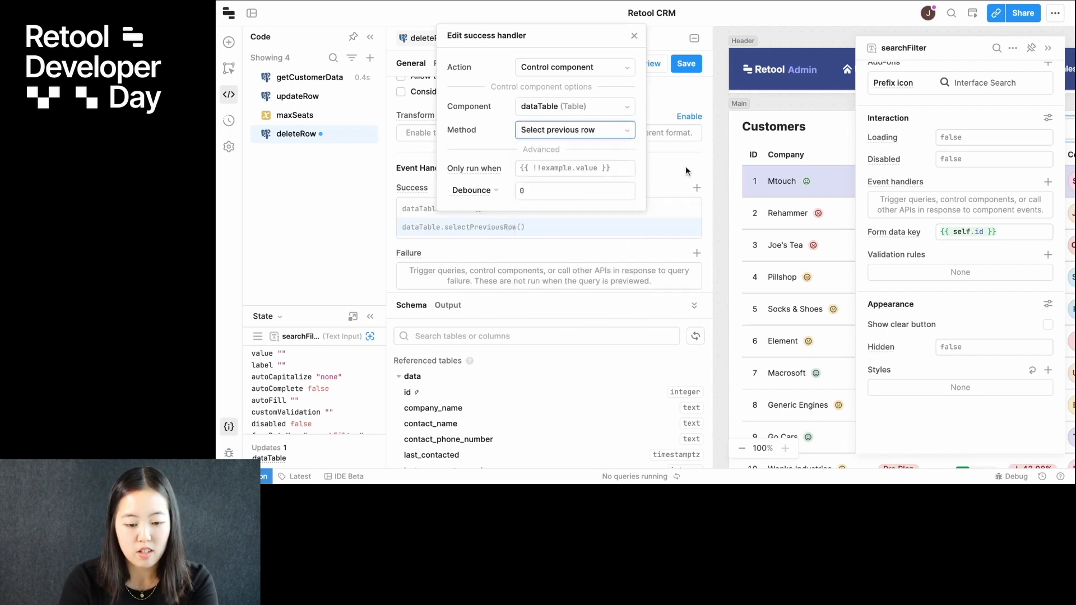
left_click(685, 63)
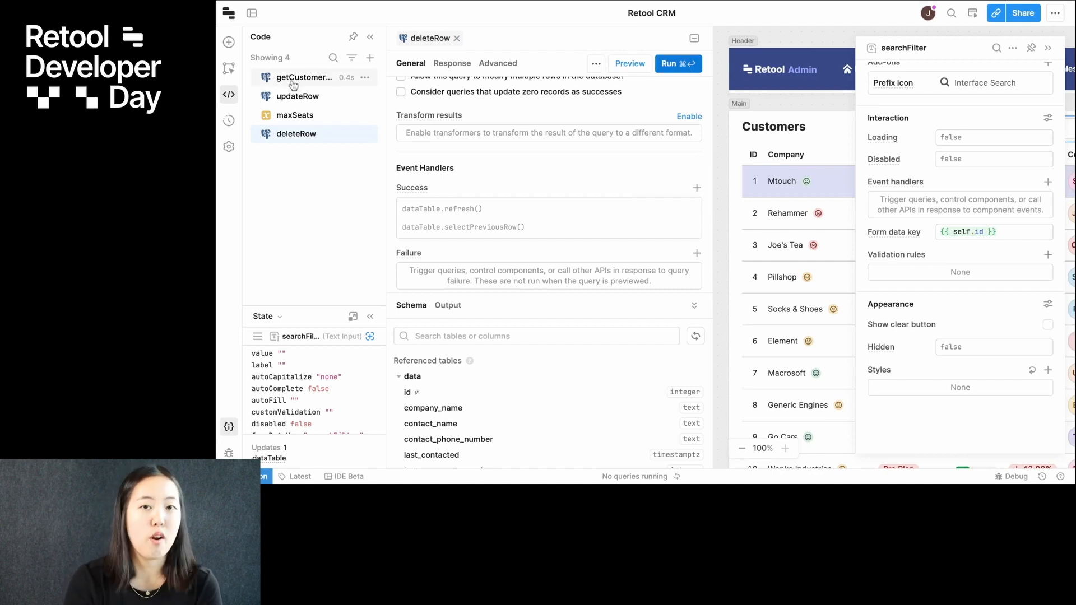
Review getCustomerData's SQL and maxSeats' initial value 10000, then select the customers table.
left_click(302, 77)
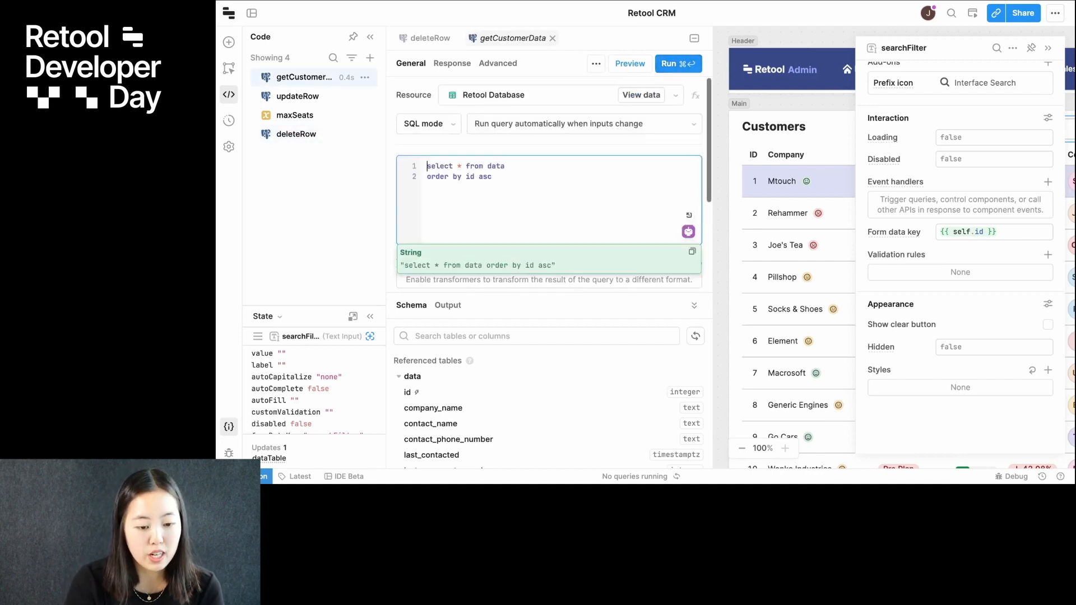
left_click(294, 114)
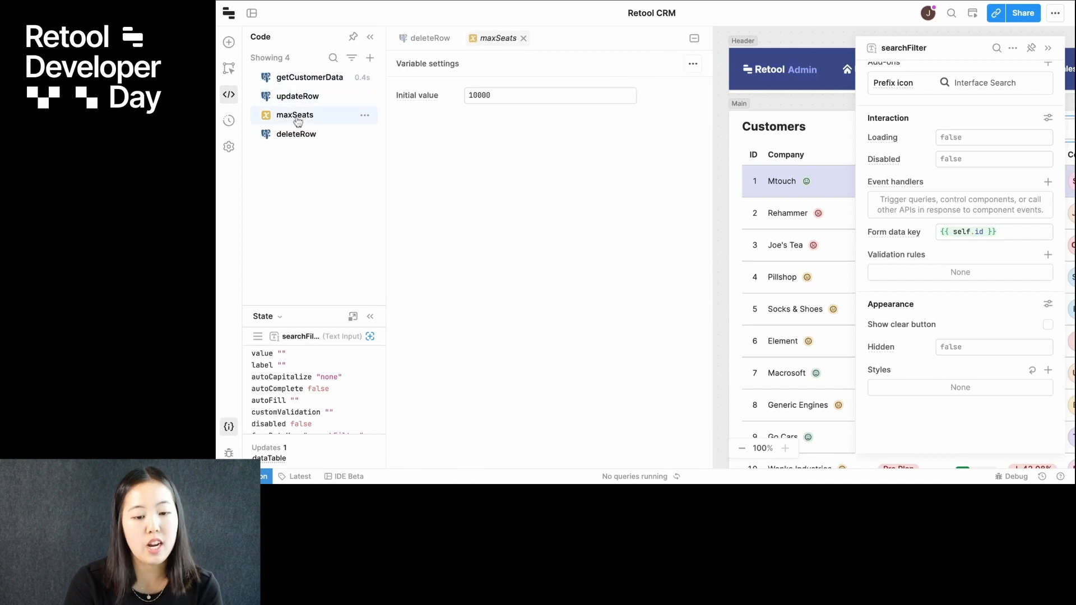
left_click(296, 133)
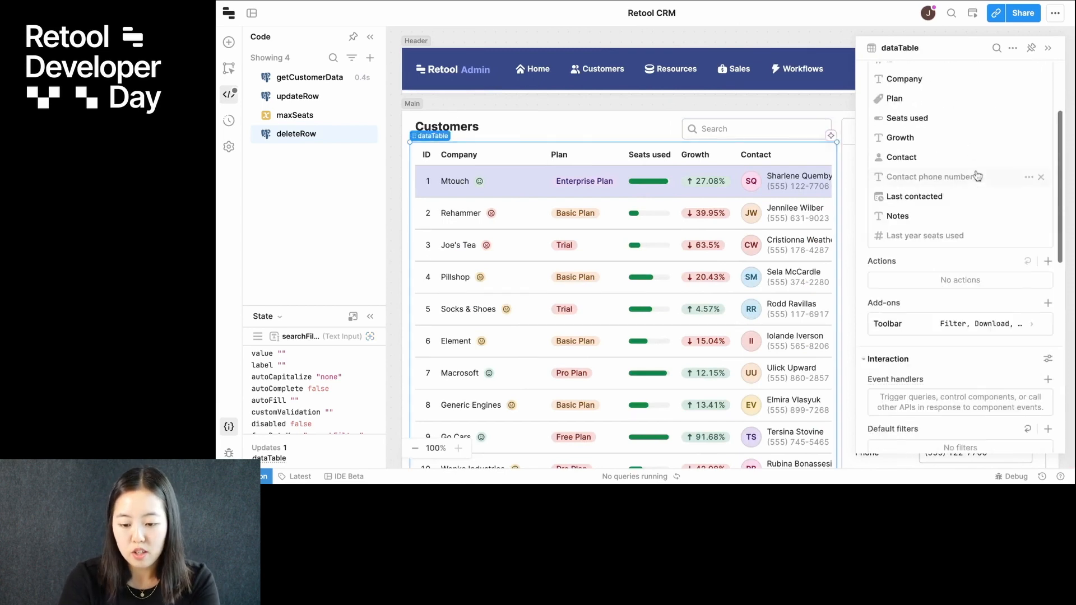
Add a row action labeled Delete to dataTable with a trash icon.
left_click(1048, 264)
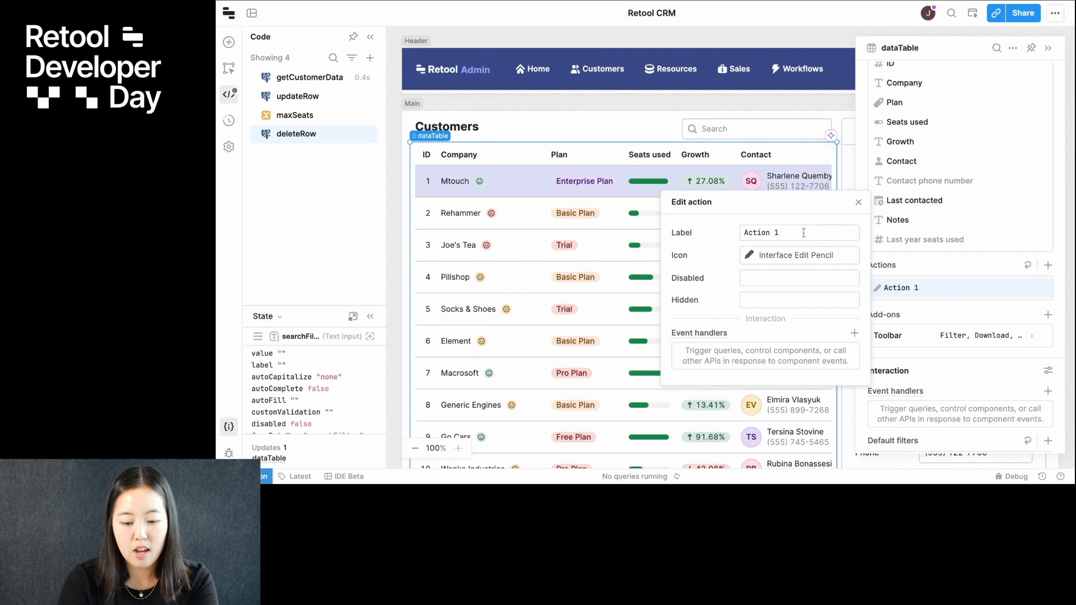
type("Delete")
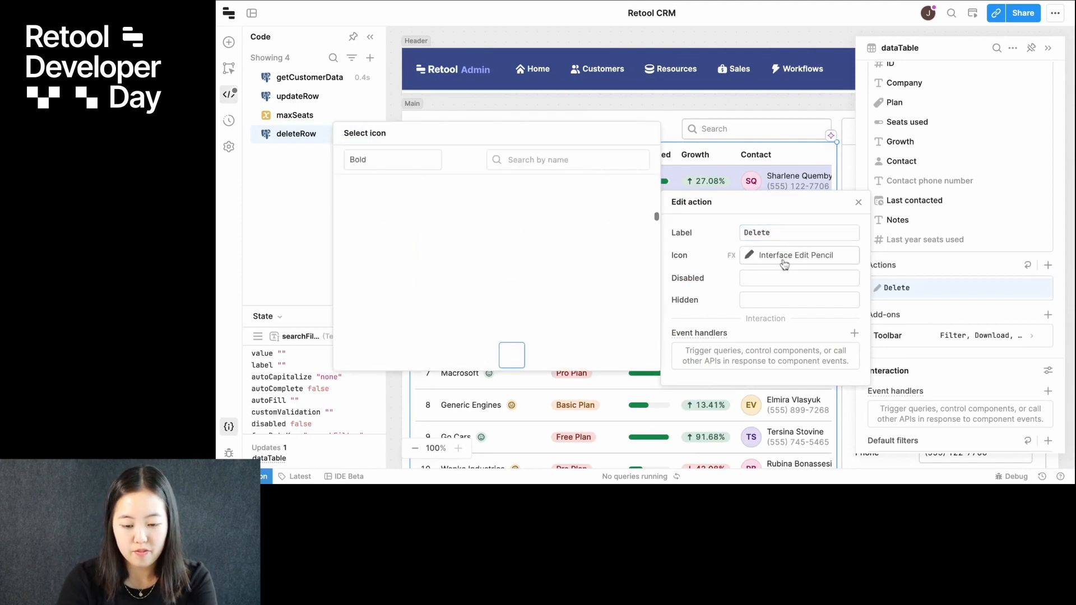
type("delete")
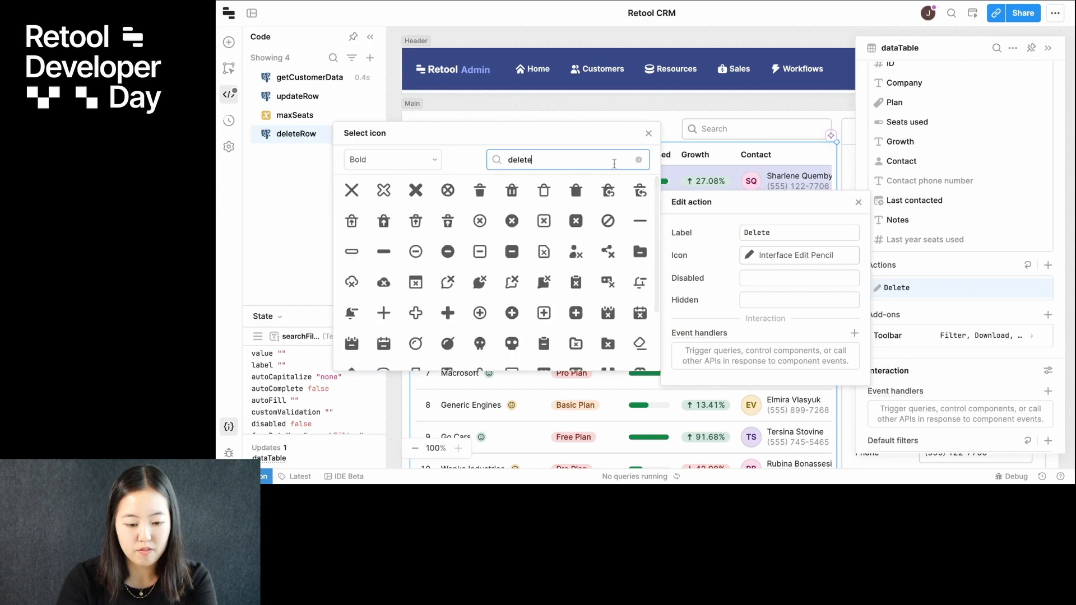
left_click(511, 190)
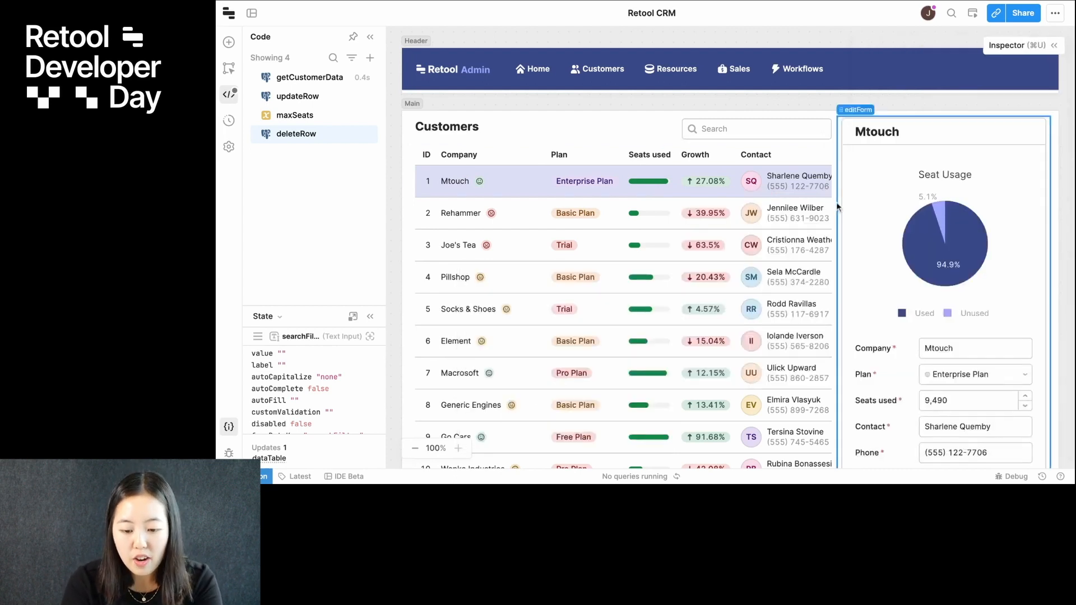
Select the customers table and show the Console log reporting deleteRow's invalid integer input error.
left_click(819, 181)
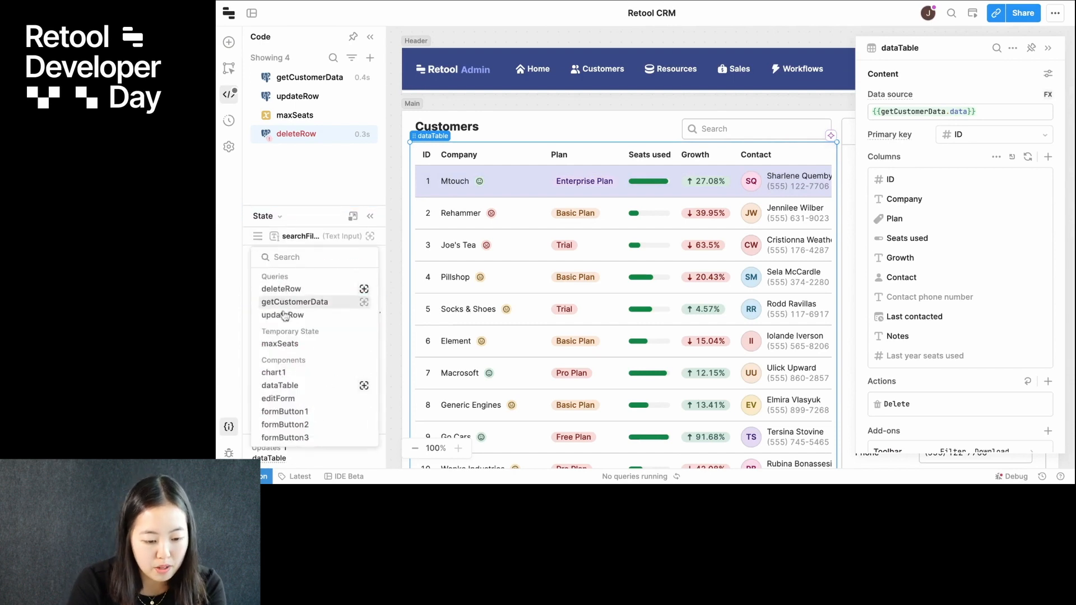
left_click(281, 385)
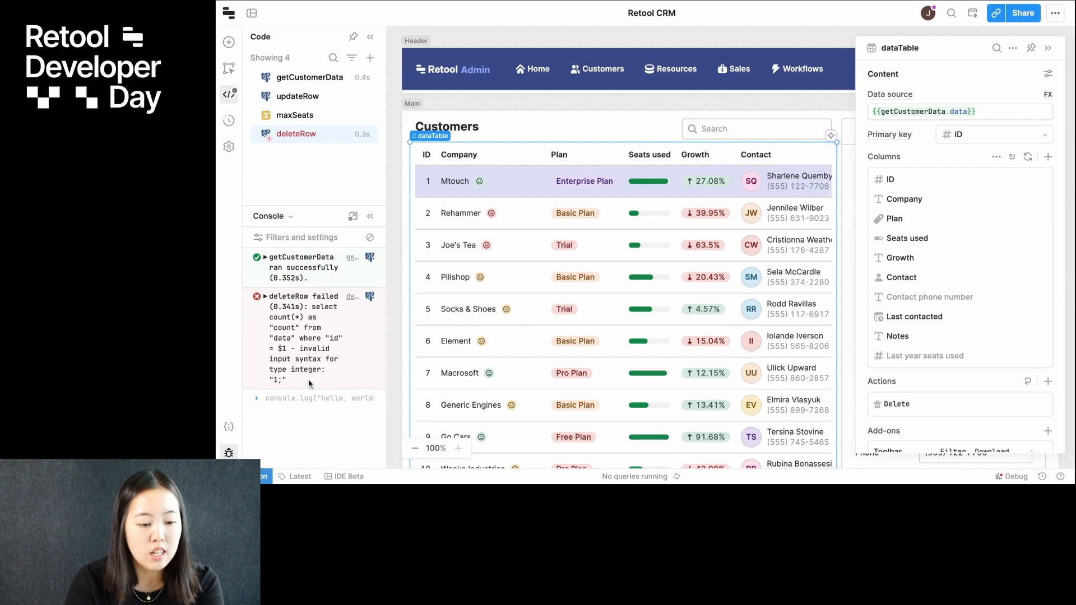
mouse_move(229, 95)
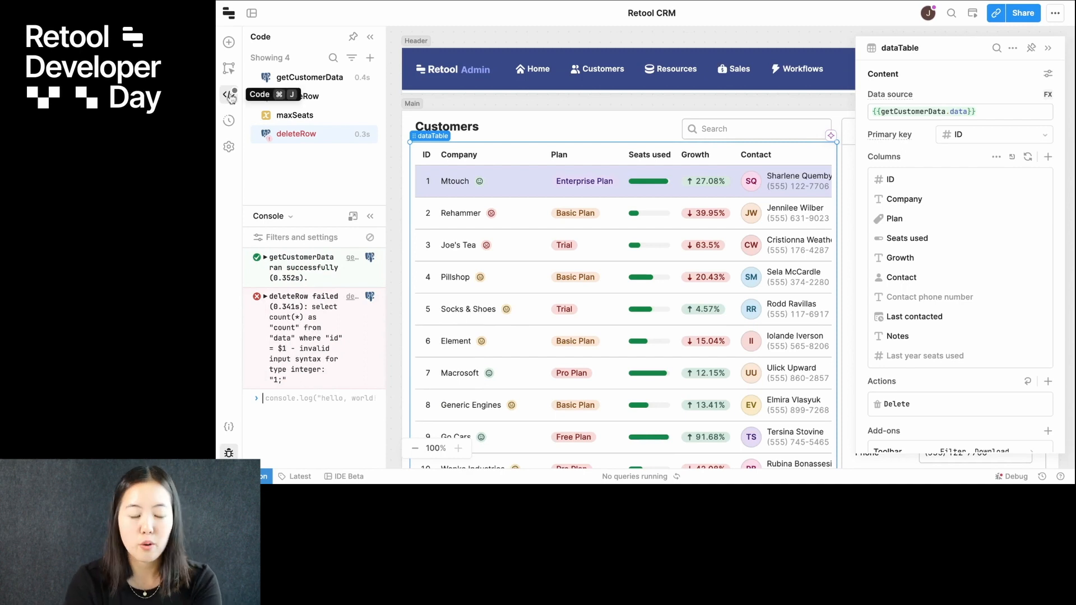
Delete the Acme Corp row via its trash action, leaving the Customers table at 48 results.
left_click(296, 134)
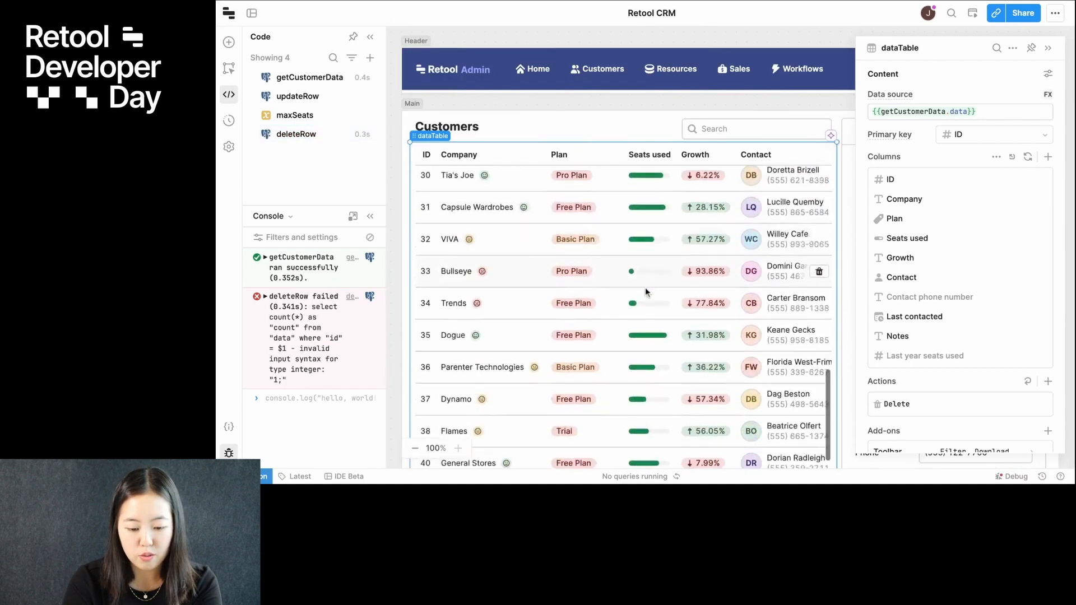
scroll("down", 3)
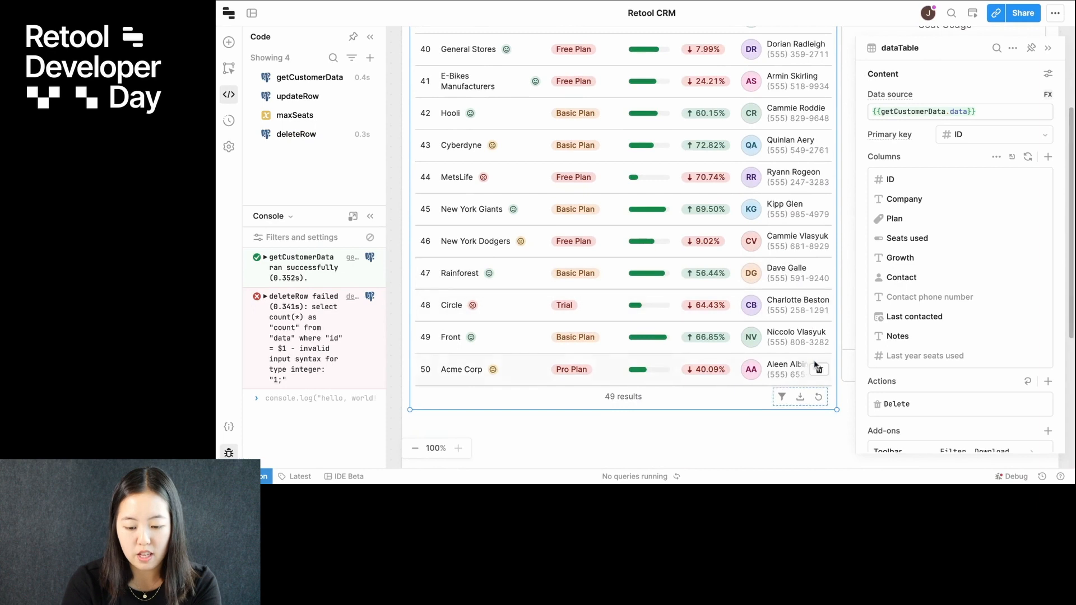
left_click(819, 370)
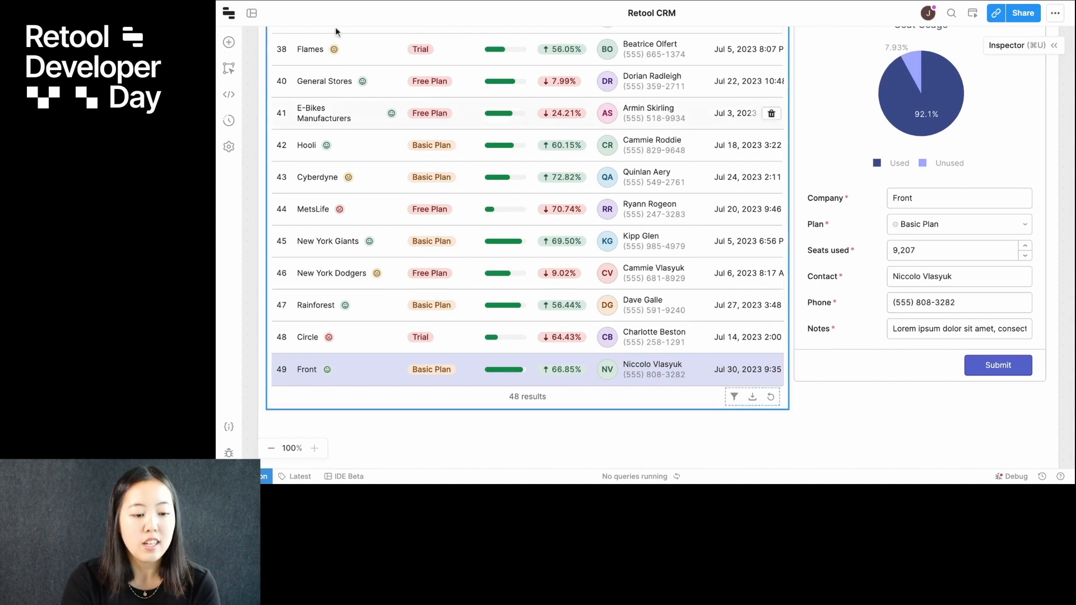
Switch the CRM app into Preview mode showing the 48-customer list with Front's details.
left_click(251, 12)
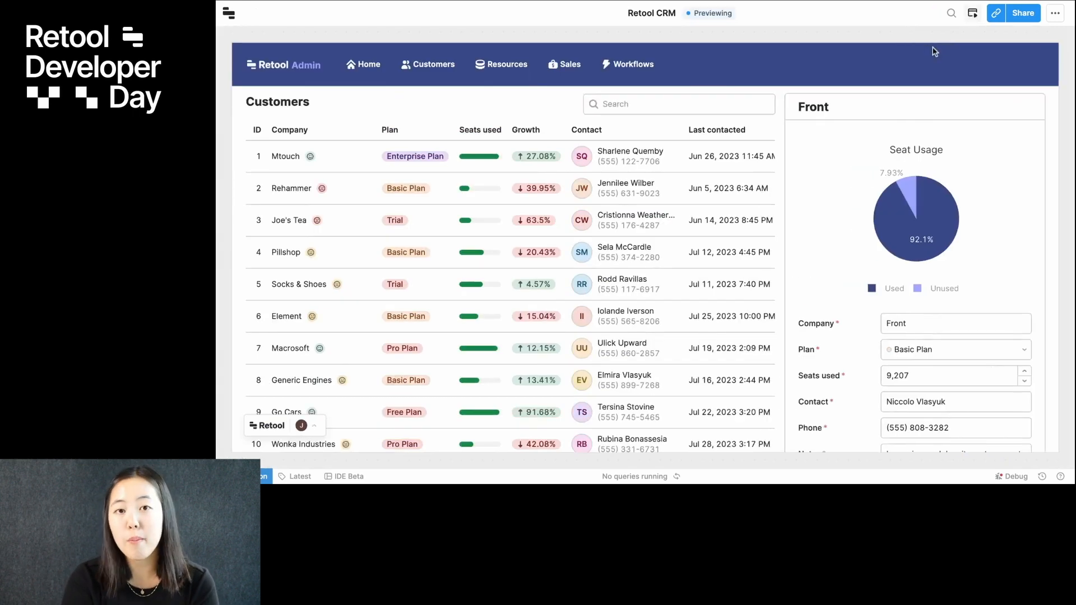
Copy the CRM app's user-mode link to the clipboard from the Share area.
left_click(996, 12)
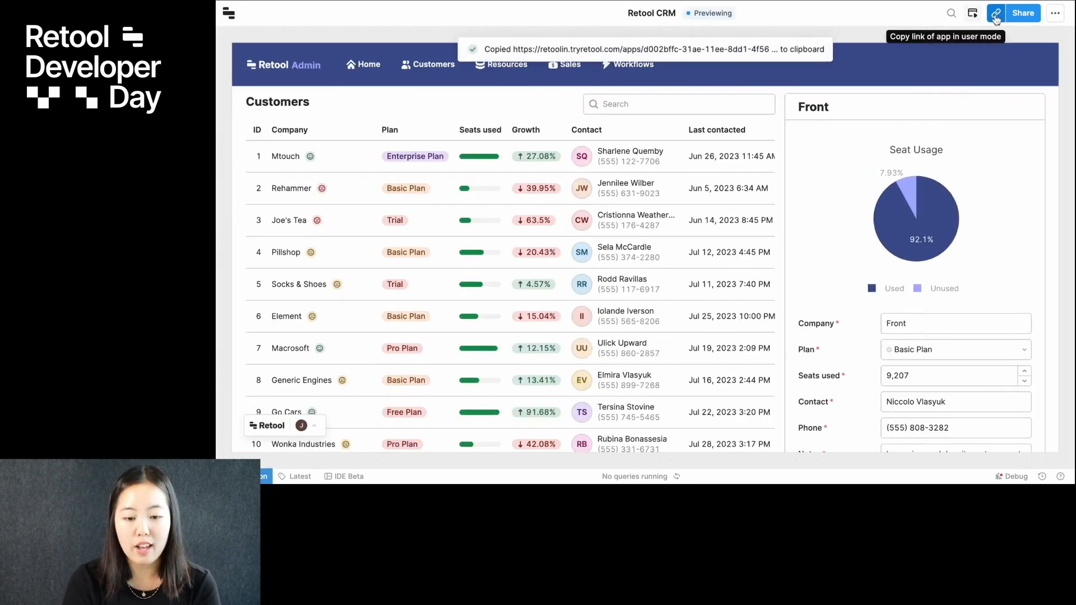